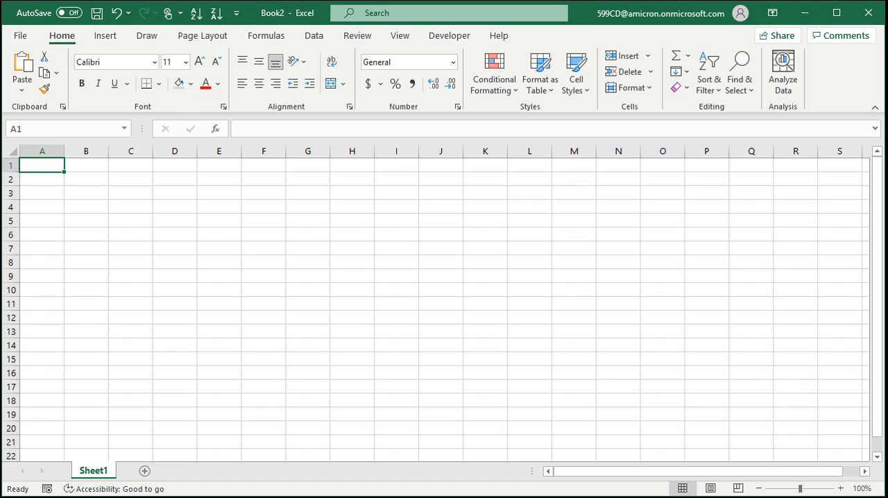
# Enter the Stock Name heading in A1 with MSFT, AMD, GOOGL and NVDA listed below it.
pyautogui.write('Stock Name')
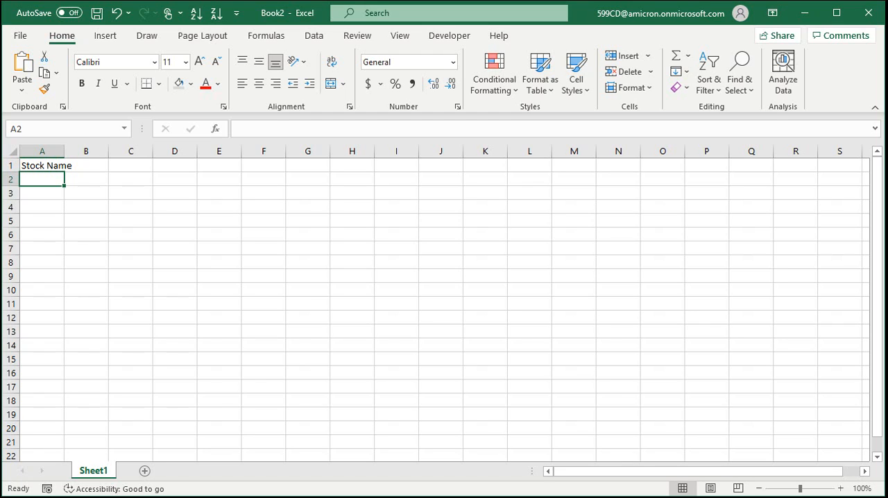
pyautogui.write('MSFT')
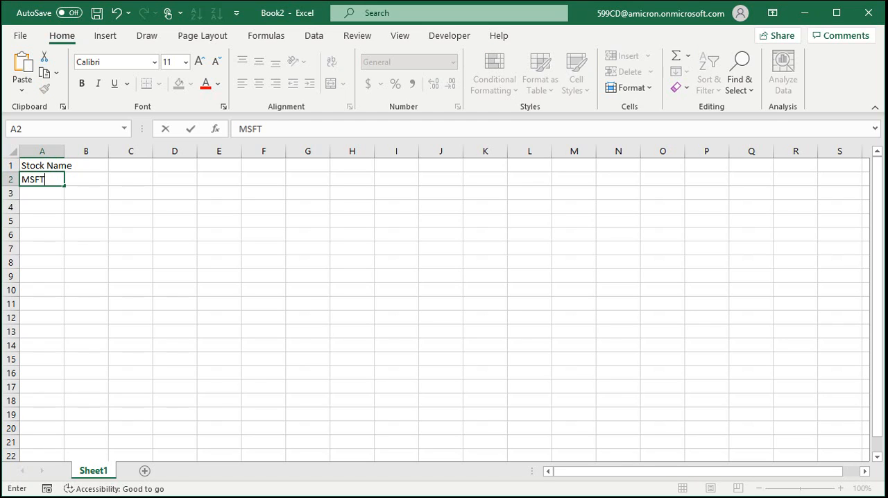
pyautogui.press('enter')
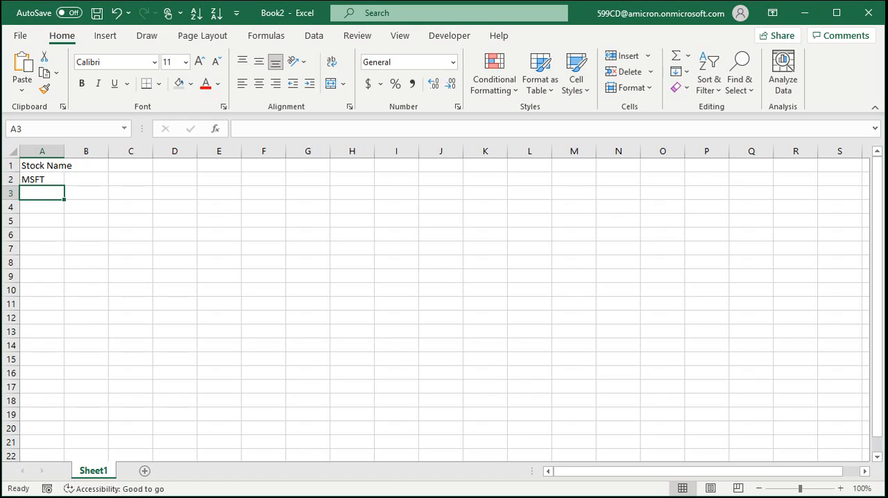
pyautogui.write('AMD')
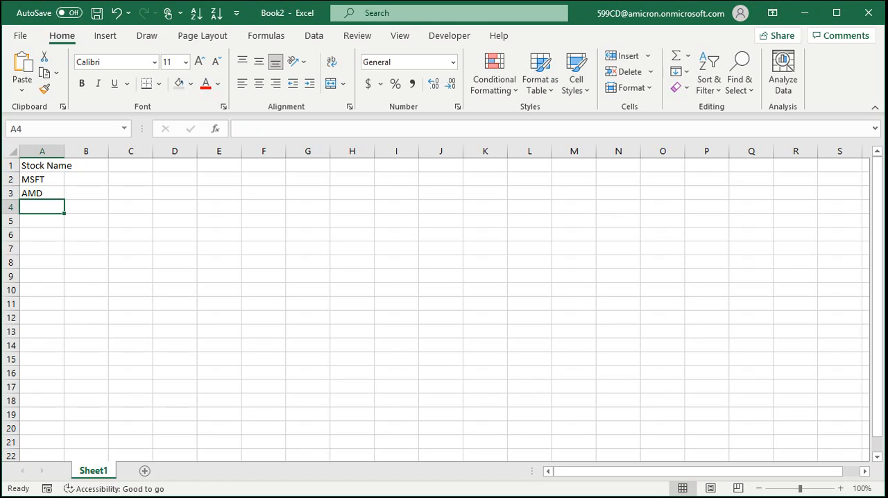
pyautogui.write('GOOGL')
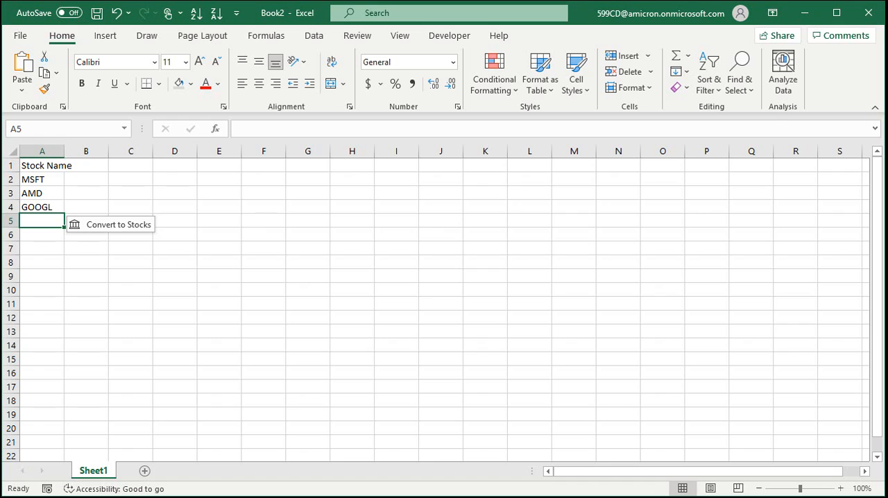
pyautogui.write('NVDA')
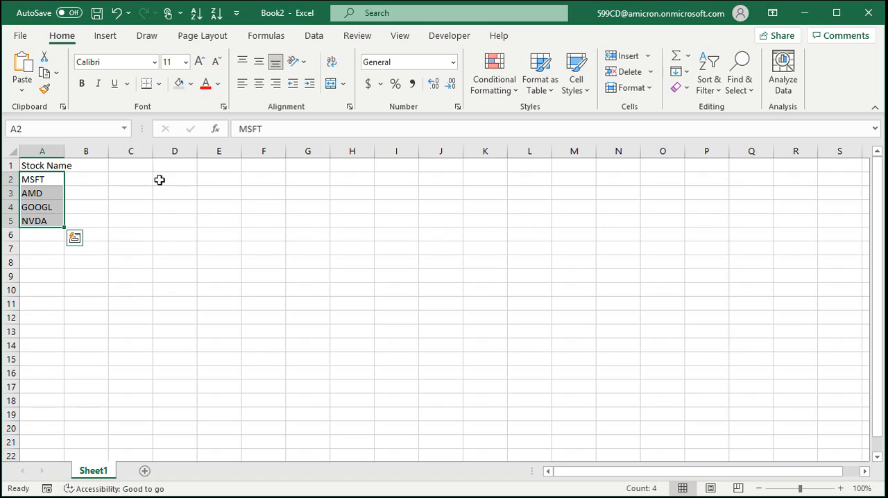
# Convert the four tickers to the Stocks data type and dismiss the financial data disclaimer.
pyautogui.click(313, 36)
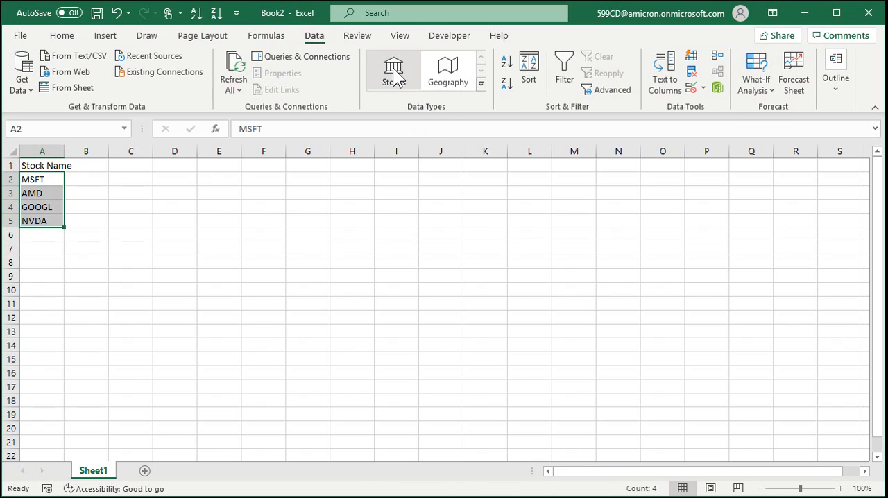
pyautogui.click(394, 71)
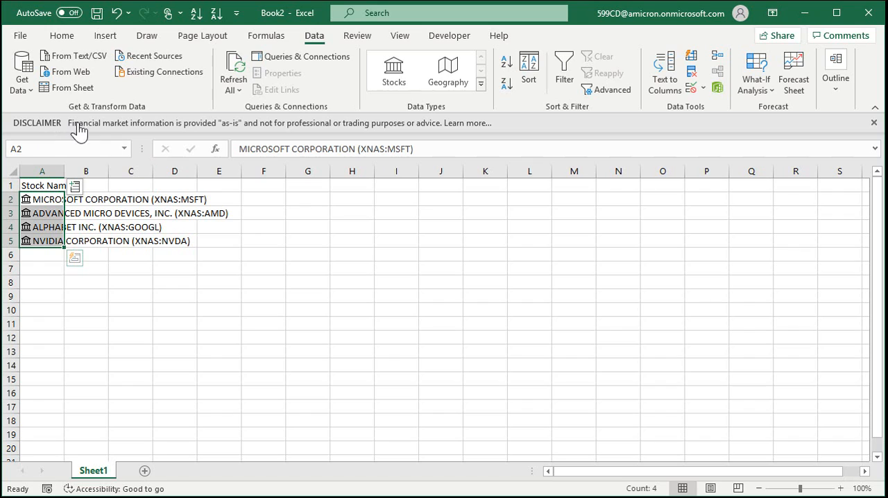
pyautogui.moveTo(205, 129)
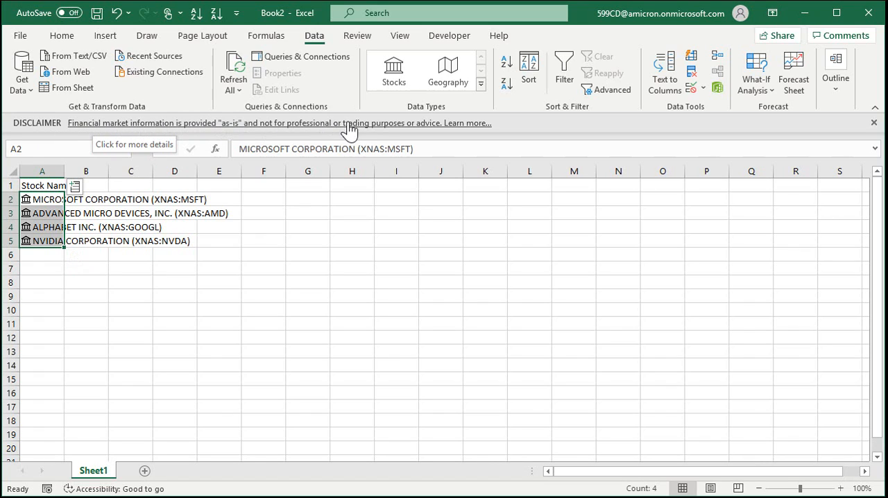
pyautogui.moveTo(442, 136)
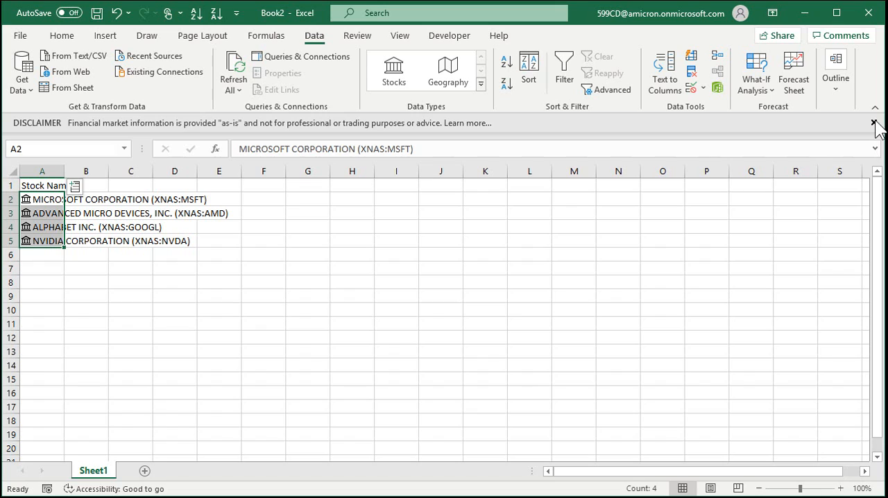
pyautogui.click(876, 122)
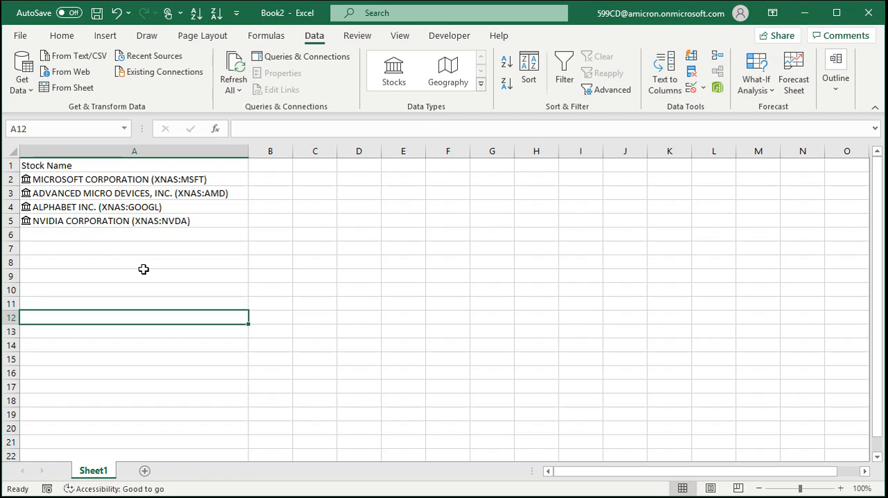
pyautogui.moveTo(328, 300)
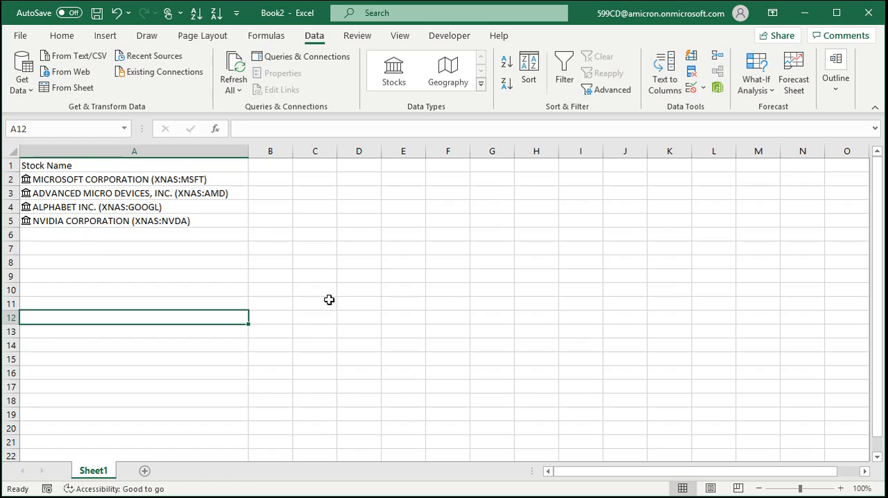
# Show Microsoft's stock card and scroll through its live fields to the $286.51 price.
pyautogui.click(480, 84)
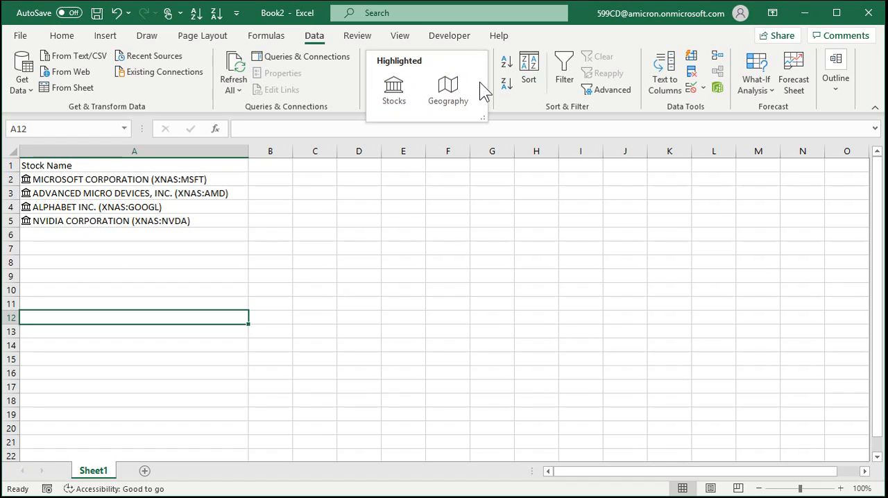
pyautogui.moveTo(430, 229)
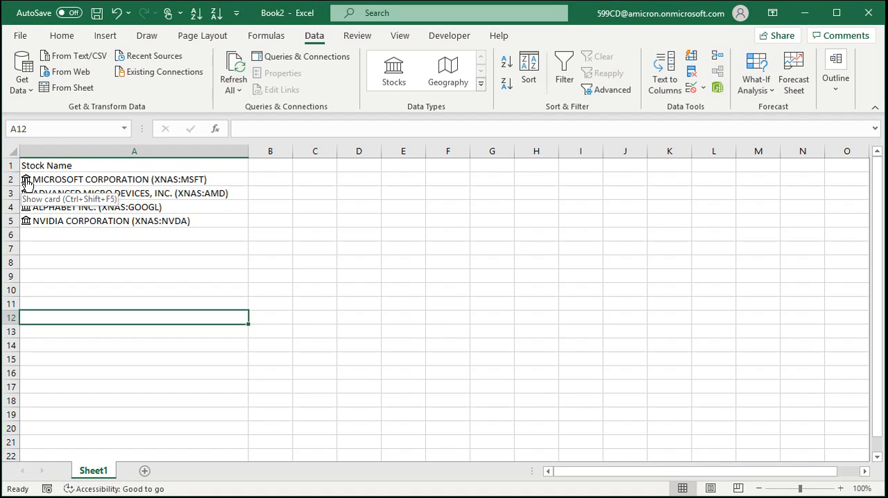
pyautogui.click(25, 179)
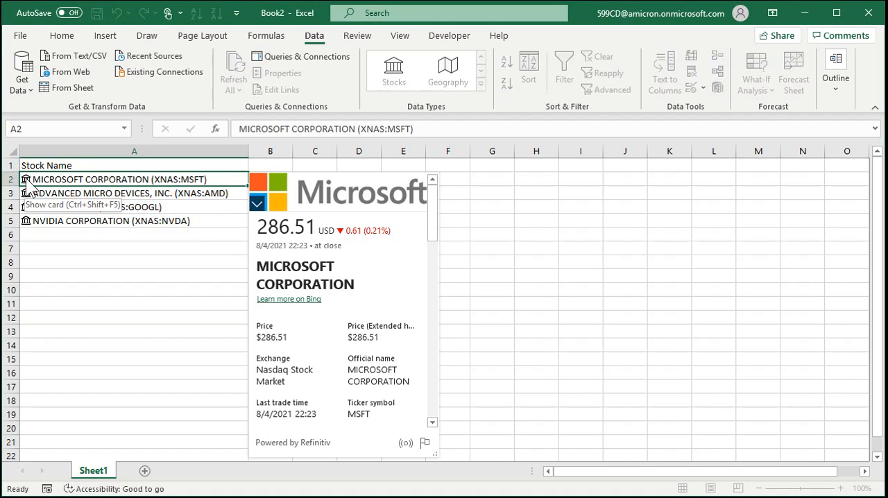
pyautogui.moveTo(395, 402)
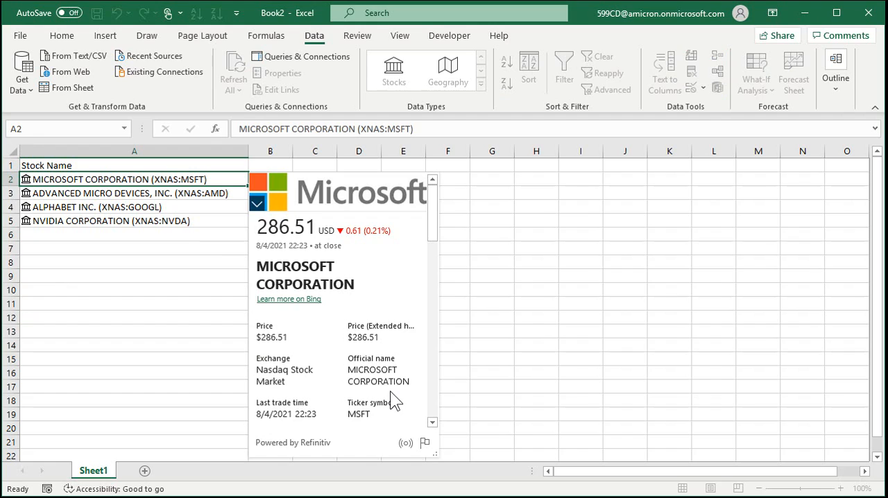
pyautogui.moveTo(319, 340)
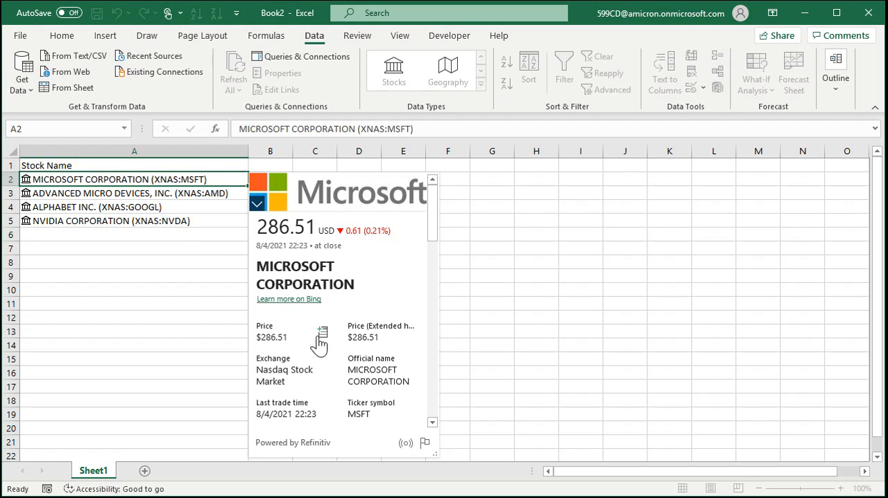
pyautogui.scroll(-3)
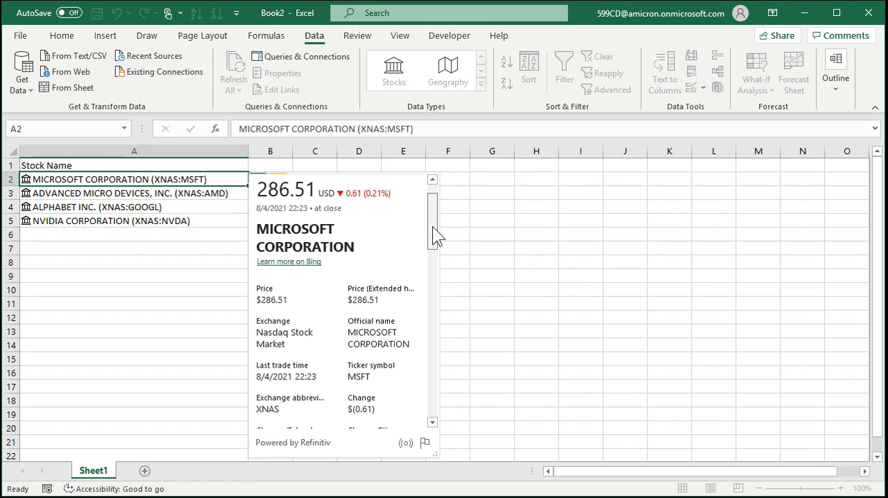
pyautogui.scroll(-3)
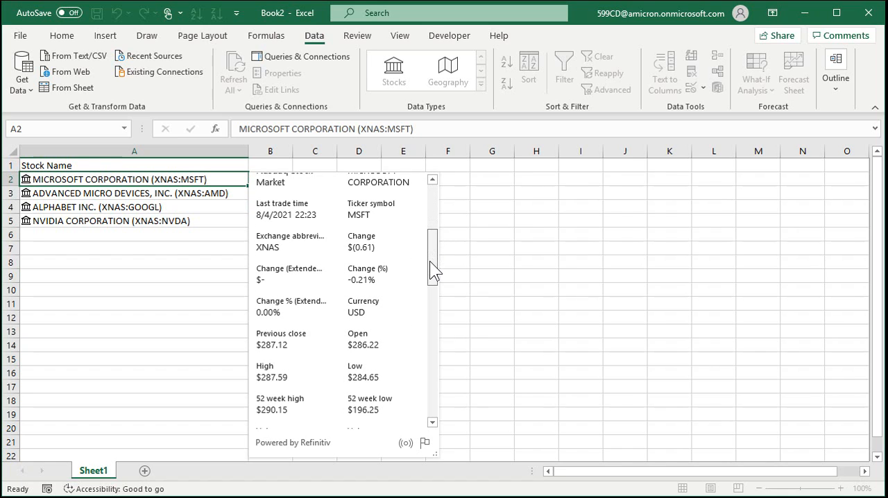
pyautogui.scroll(-3)
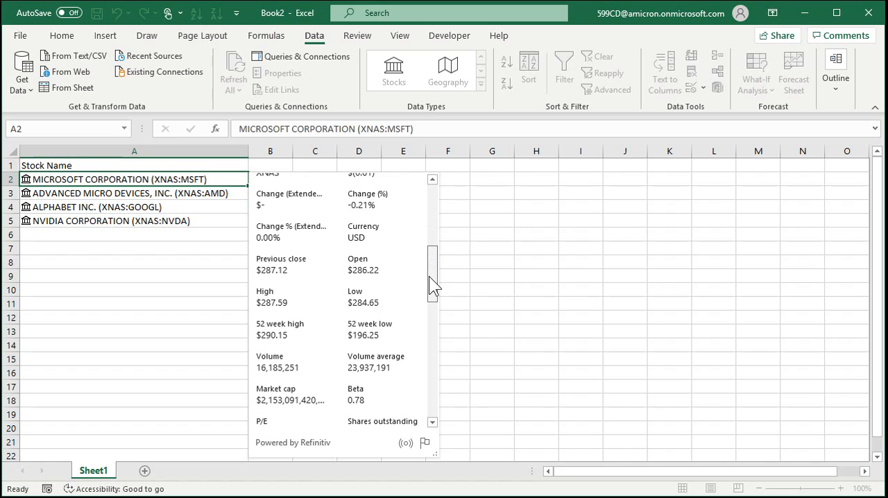
pyautogui.scroll(-3)
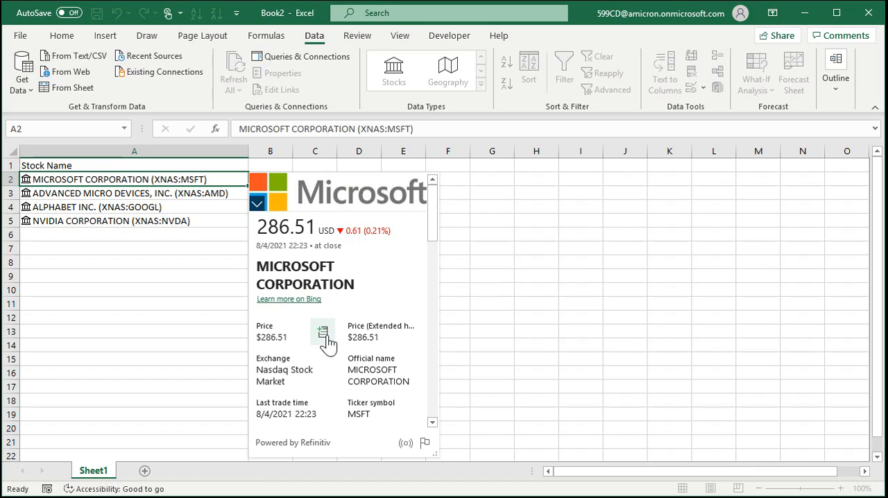
pyautogui.moveTo(322, 330)
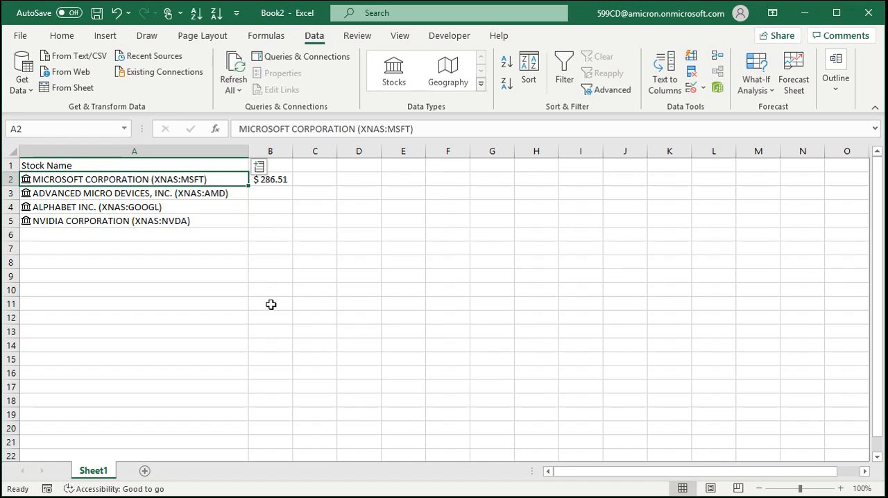
# Fill the Microsoft price cell down through B5 so all four stocks show live prices.
pyautogui.click(269, 179)
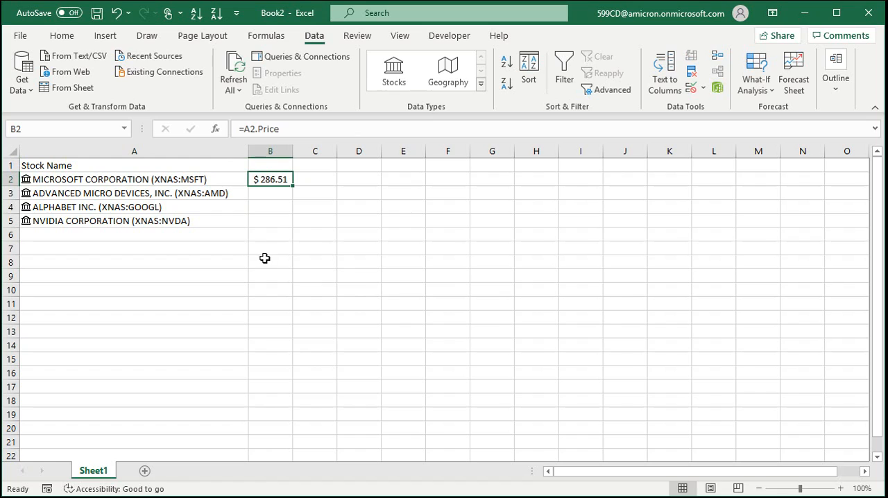
pyautogui.moveTo(280, 290)
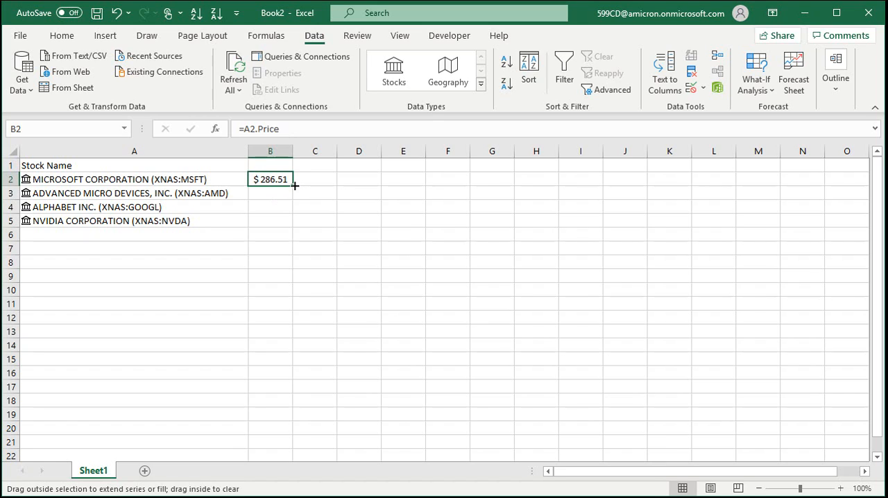
pyautogui.moveTo(294, 186); pyautogui.dragTo(269, 220)
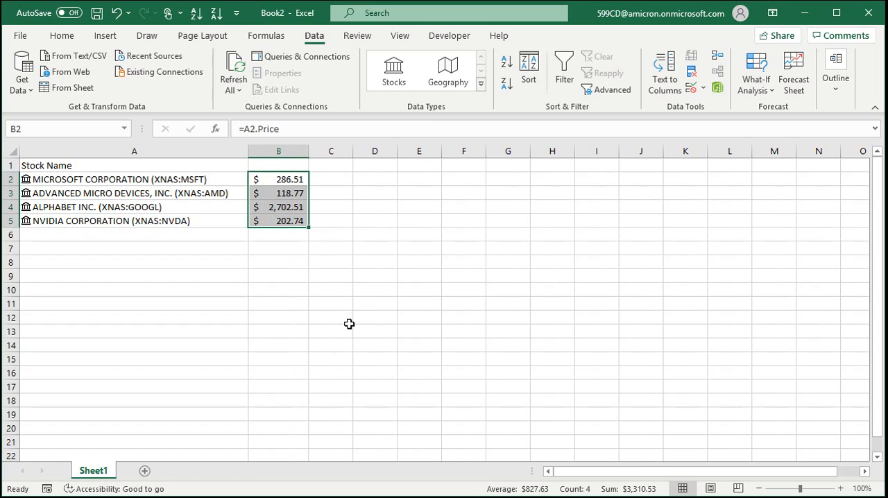
pyautogui.moveTo(283, 206)
pyautogui.write('Price')
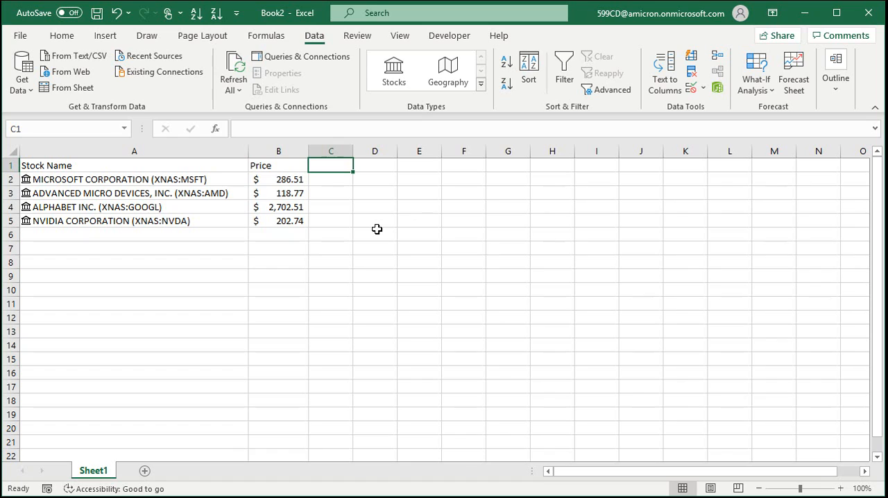
# Label column C 'Change' and insert the Change (%) field for all four stocks.
pyautogui.write('Change')
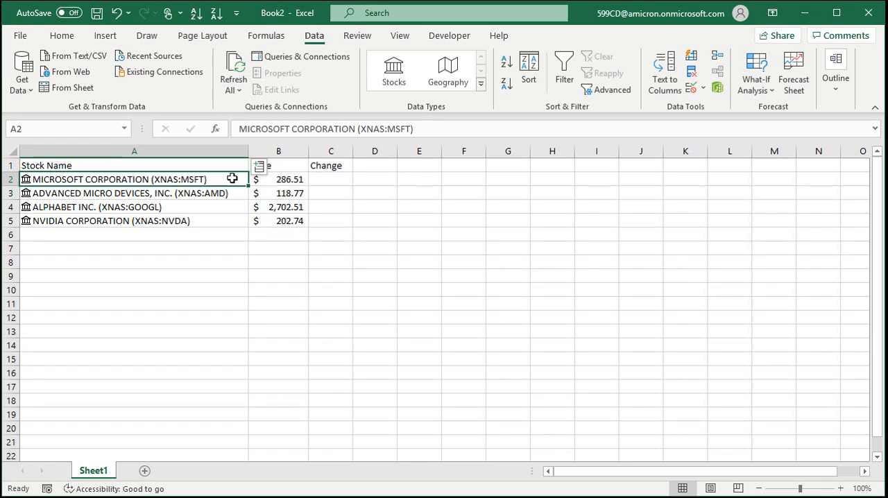
pyautogui.click(259, 166)
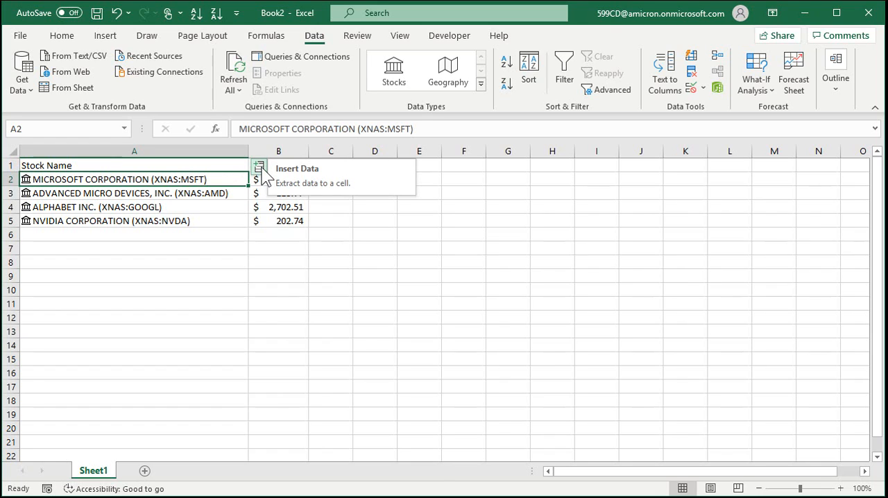
pyautogui.click(258, 166)
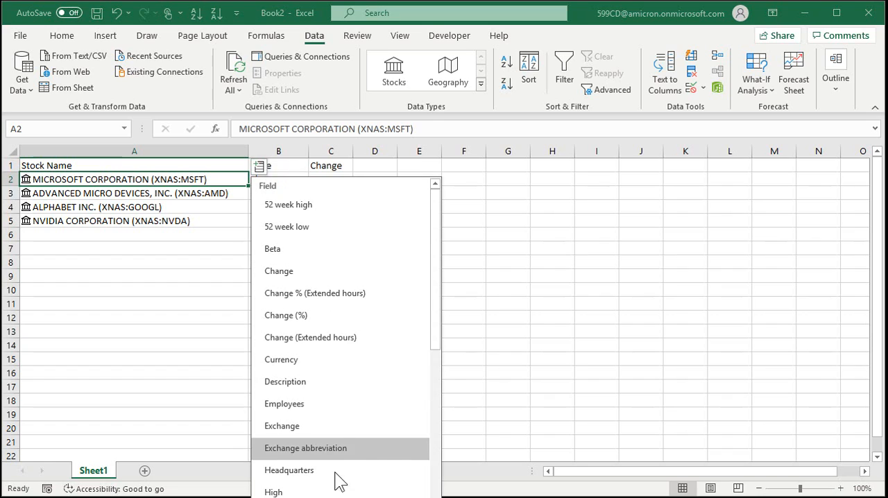
pyautogui.moveTo(338, 315)
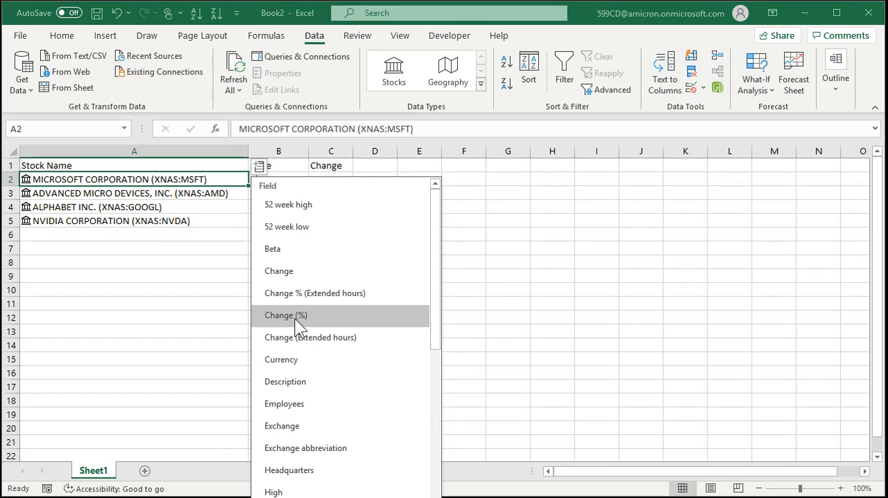
pyautogui.click(285, 315)
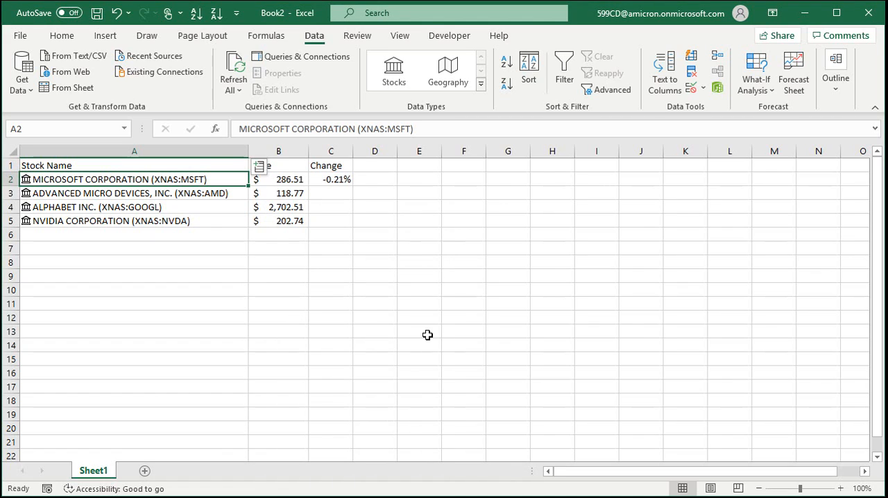
pyautogui.click(330, 179)
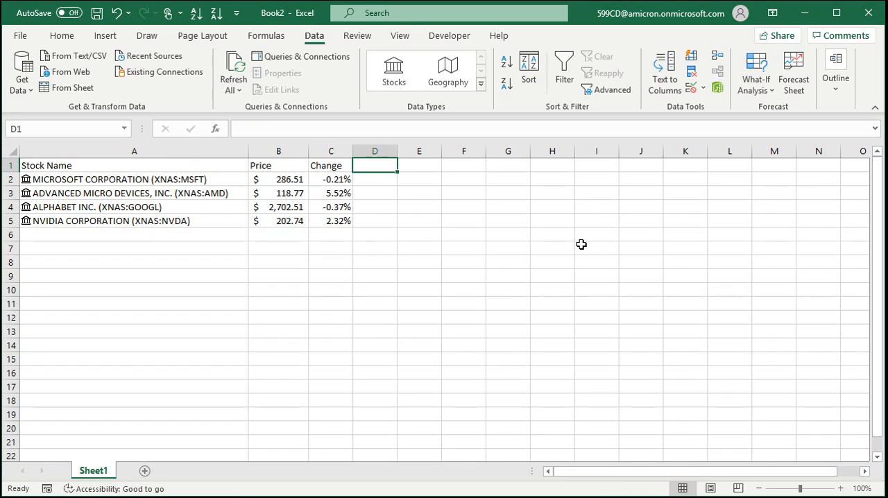
pyautogui.moveTo(316, 201)
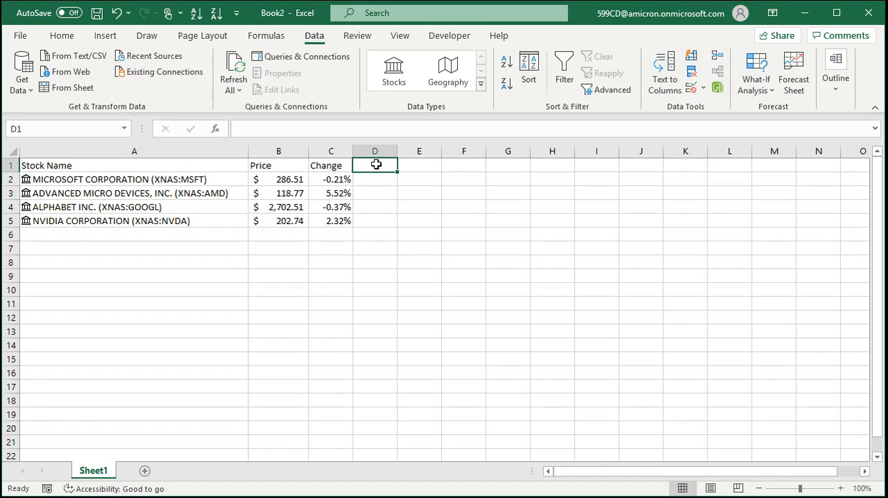
pyautogui.moveTo(481, 238)
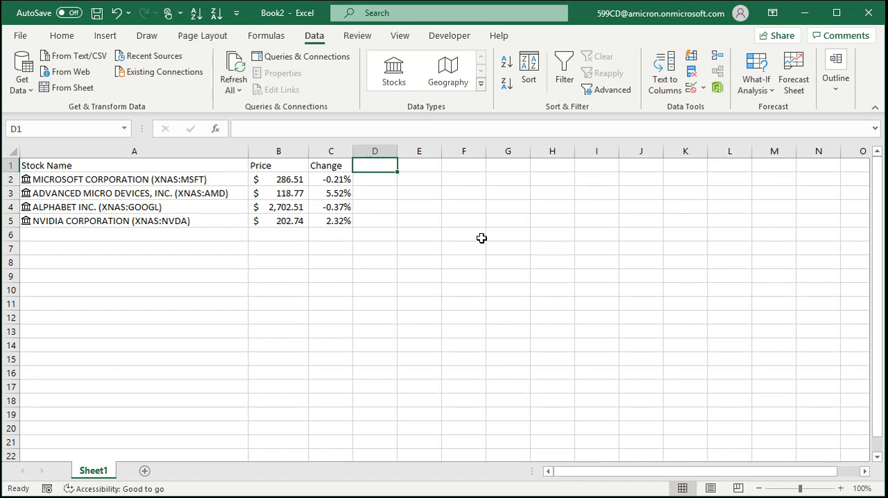
# Add Invested and Shares headings with 700 invested and 2.57 shares for Microsoft.
pyautogui.write('i')
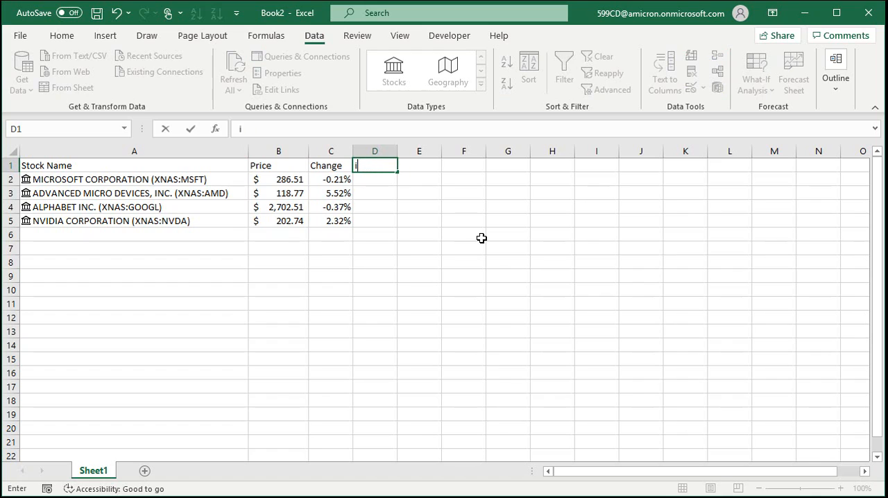
pyautogui.write('nvested')
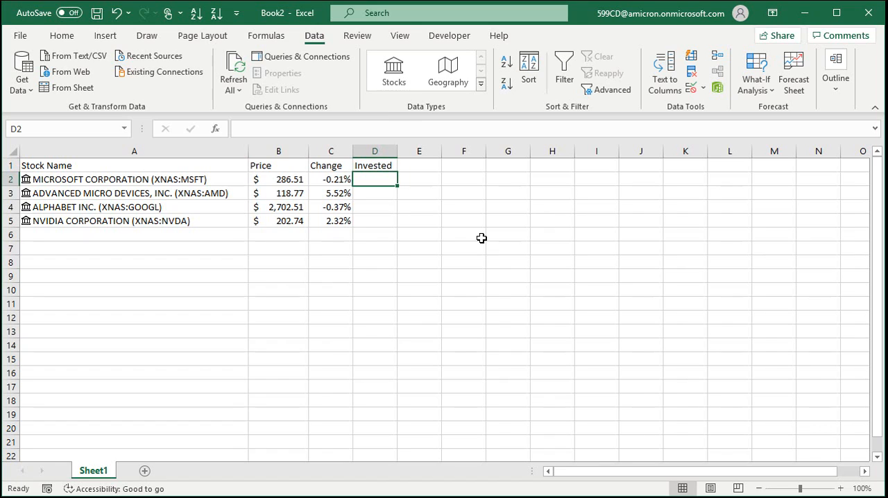
pyautogui.write('700')
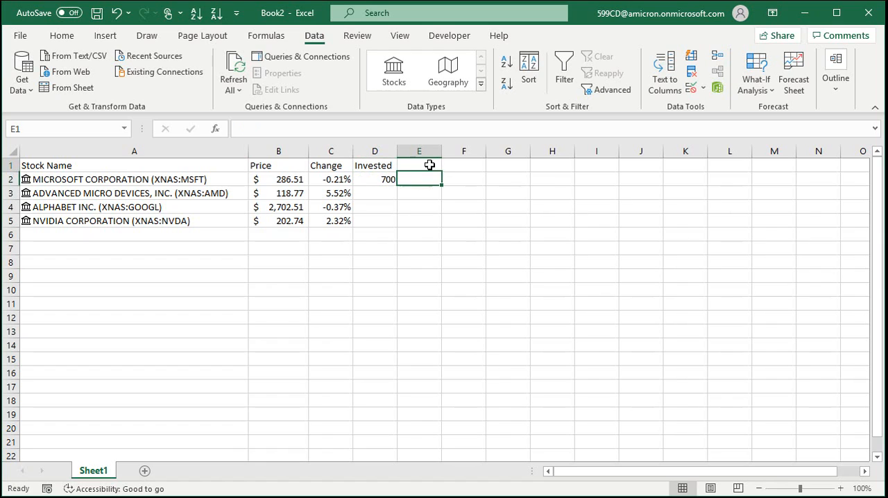
pyautogui.write('Shares')
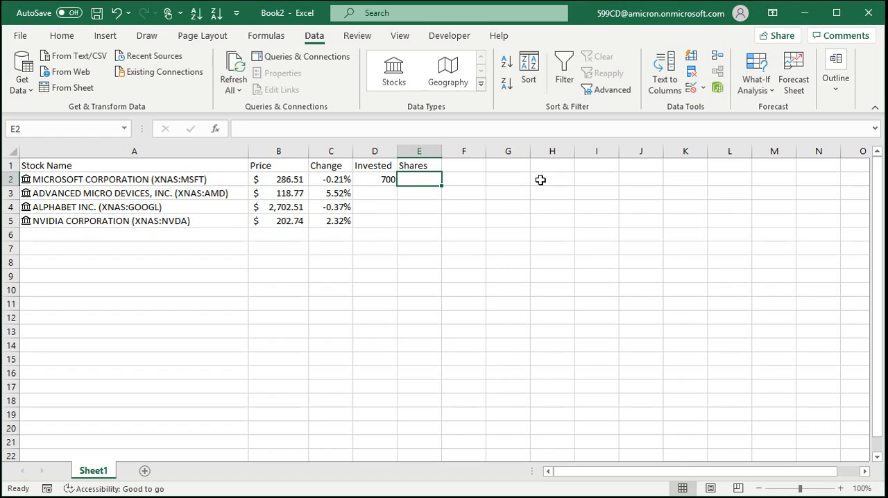
pyautogui.write('2.57')
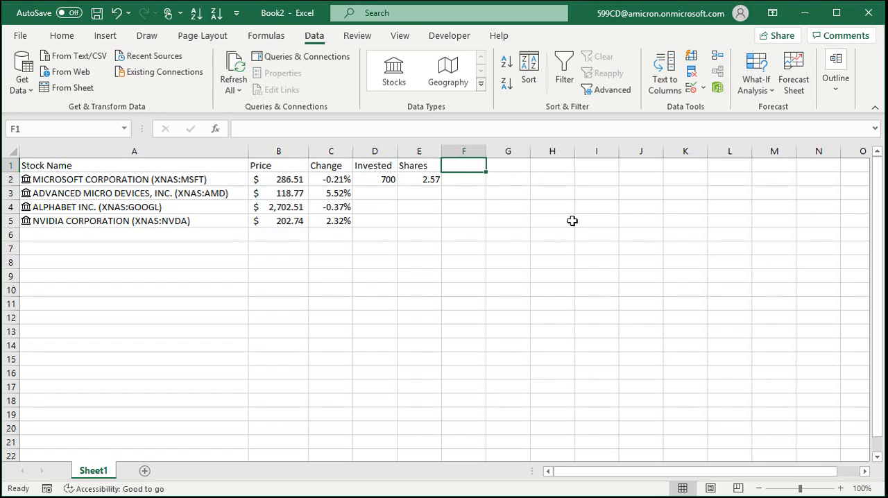
# Add a Value heading and enter =B2*E2 for Microsoft, giving $736.33.
pyautogui.write('Value')
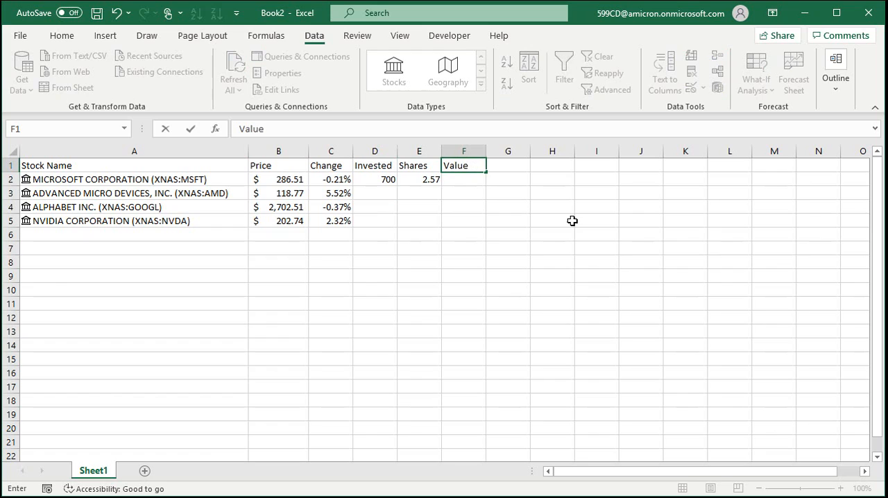
pyautogui.click(463, 179)
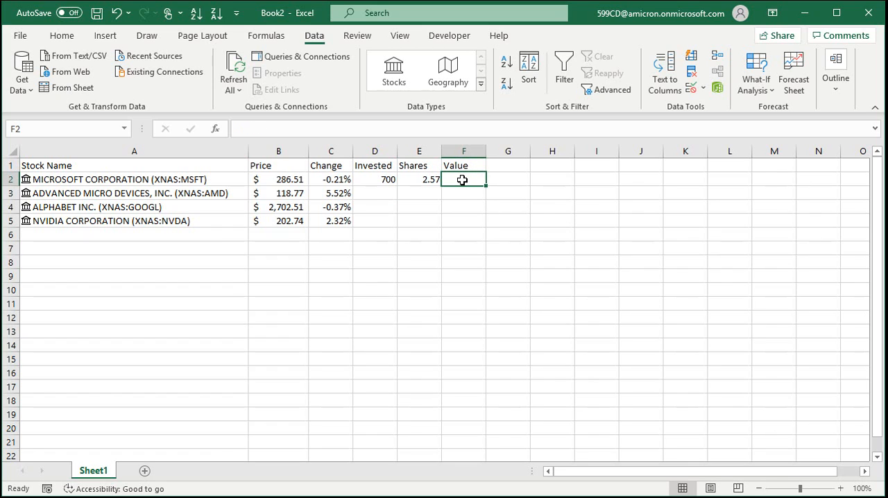
pyautogui.click(418, 178)
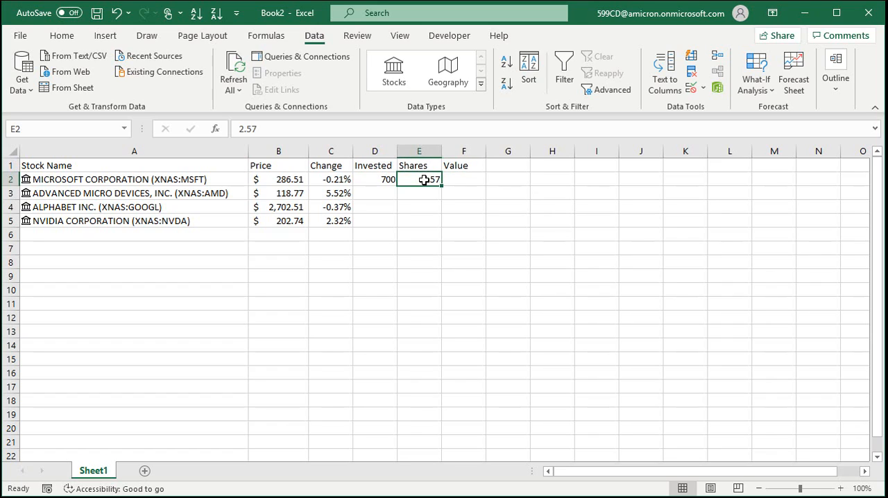
pyautogui.click(61, 36)
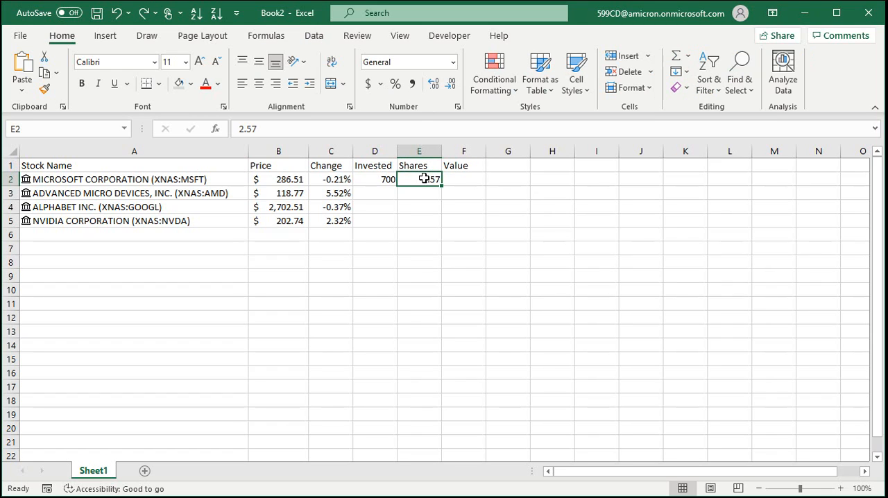
pyautogui.click(277, 179)
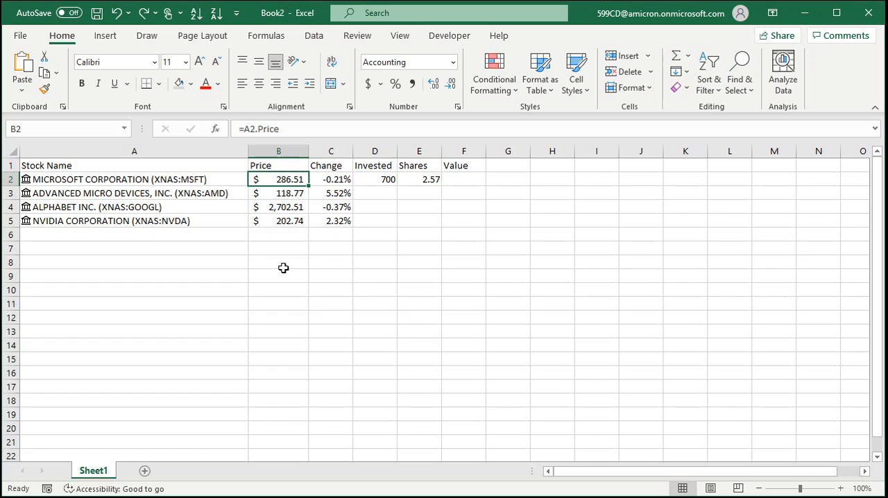
pyautogui.click(464, 179)
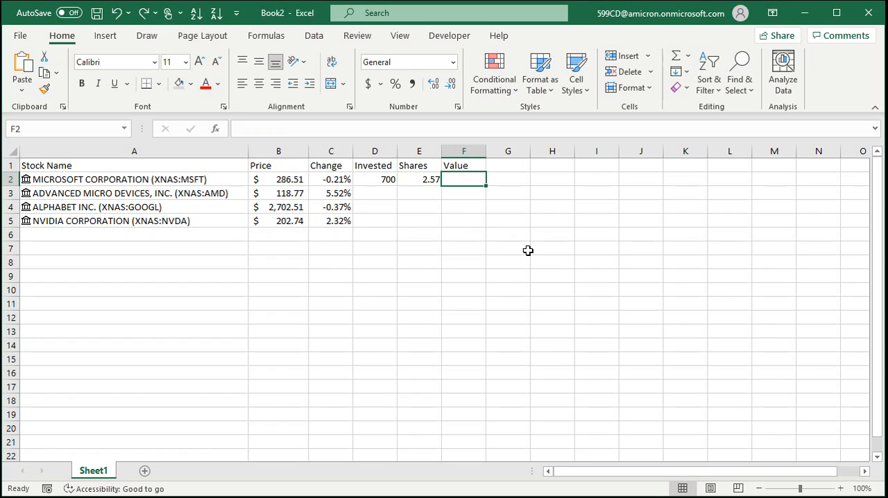
pyautogui.write('=')
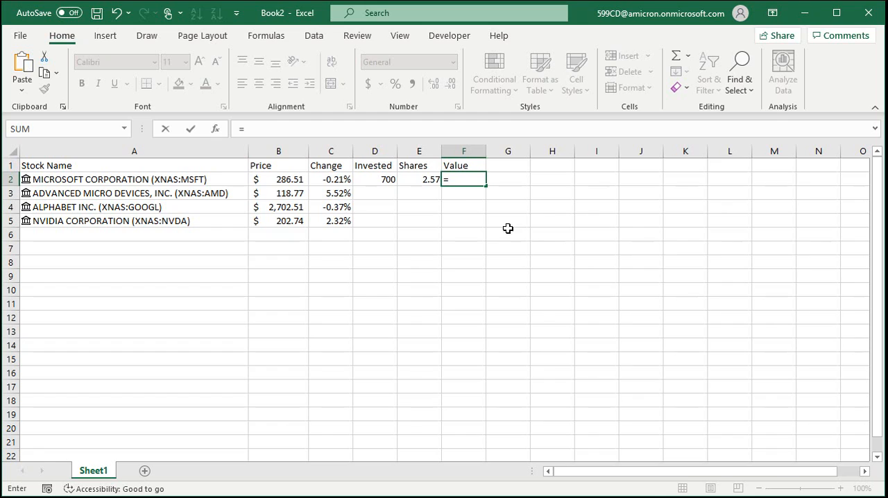
pyautogui.click(419, 179)
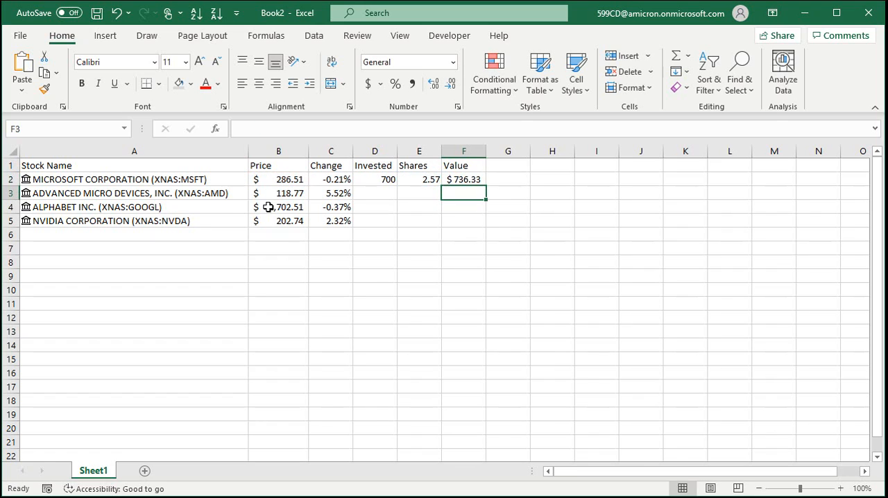
pyautogui.moveTo(465, 255)
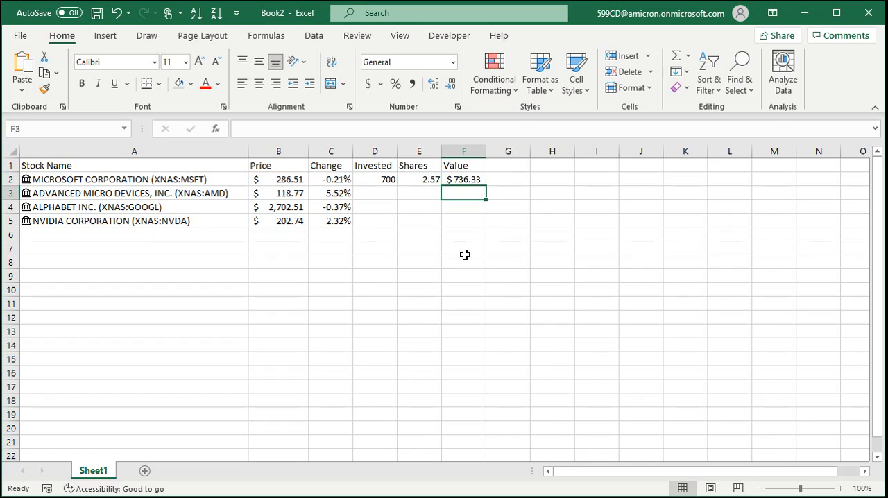
pyautogui.click(374, 178)
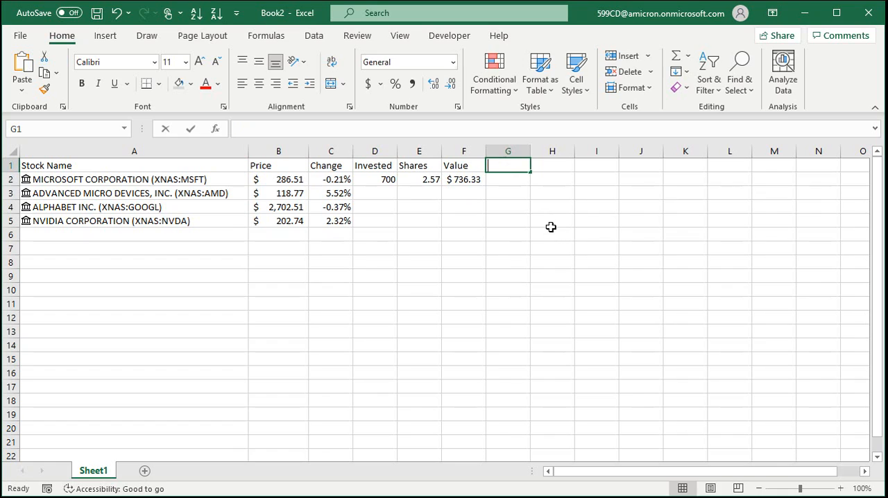
# Add Profit (value minus invested, $36.33) and Gain (5.19%) formulas for Microsoft.
pyautogui.write('Profit')
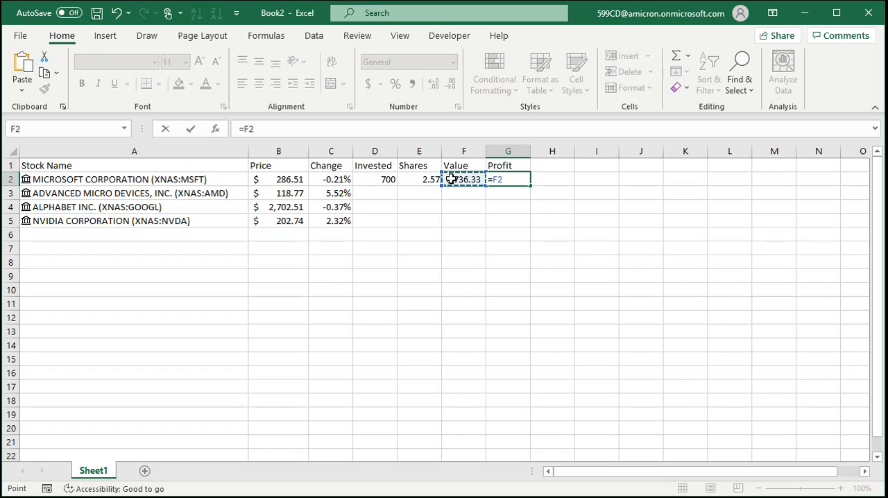
pyautogui.click(375, 179)
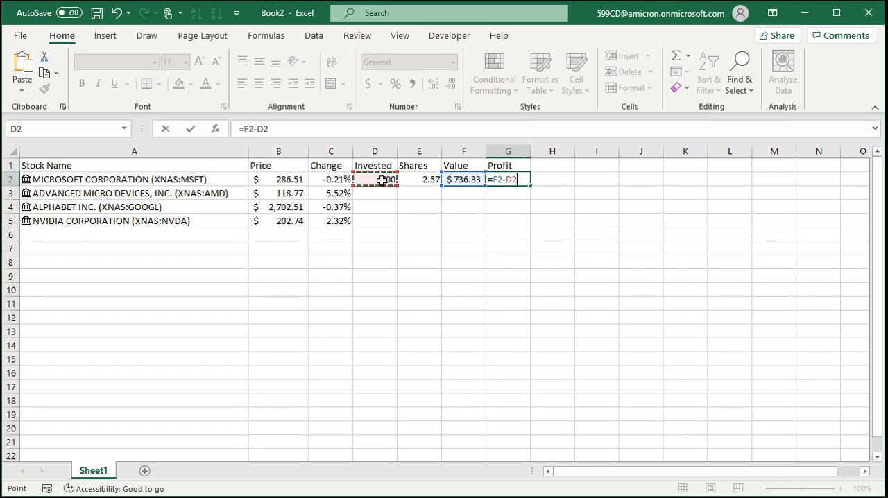
pyautogui.press('enter')
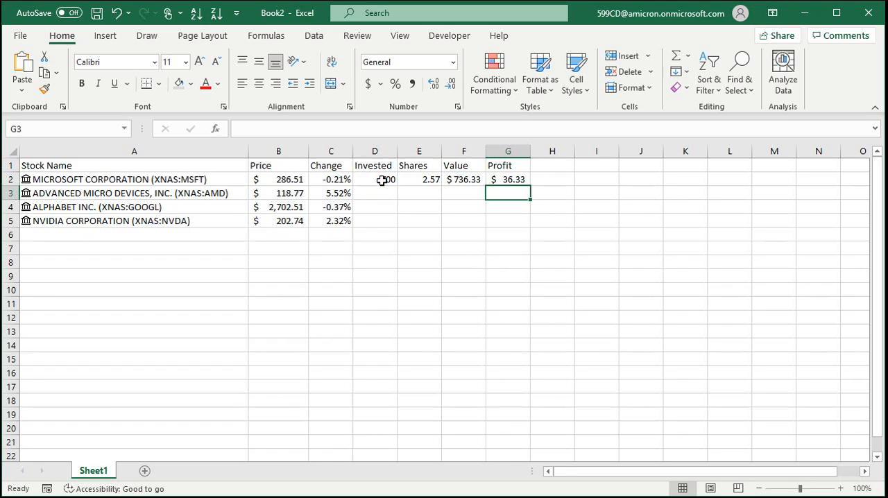
pyautogui.moveTo(547, 166)
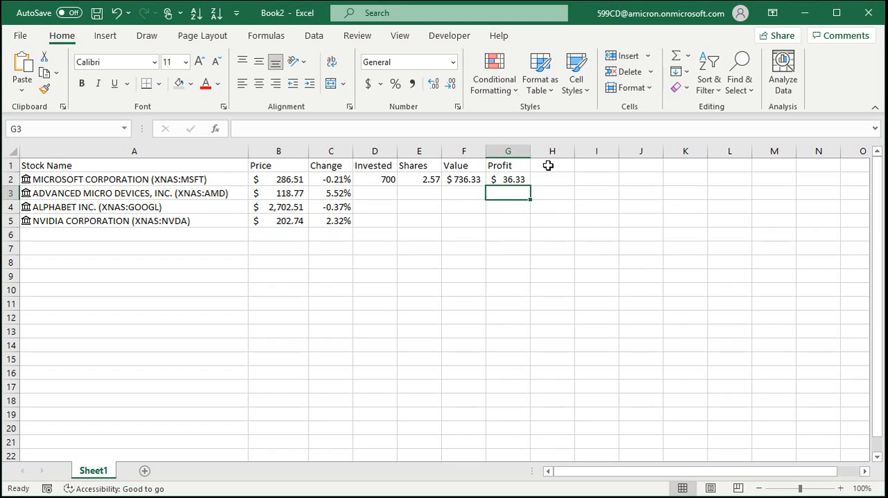
pyautogui.write('Gain')
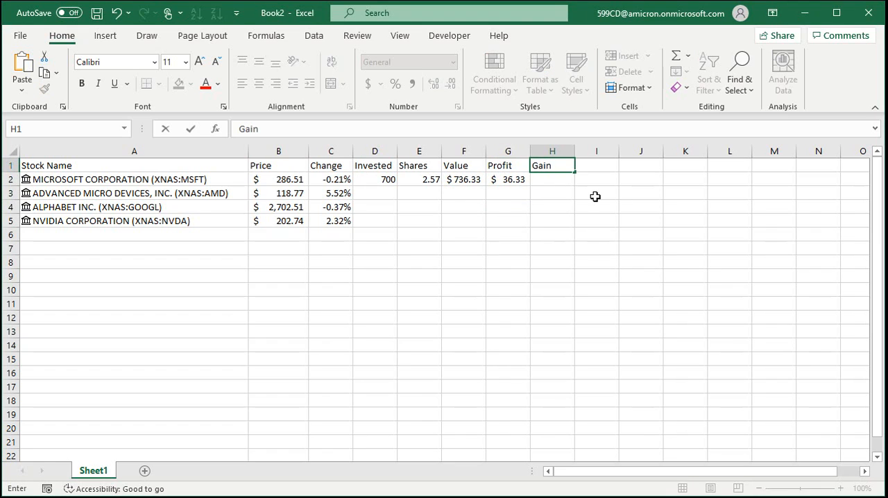
pyautogui.write('=')
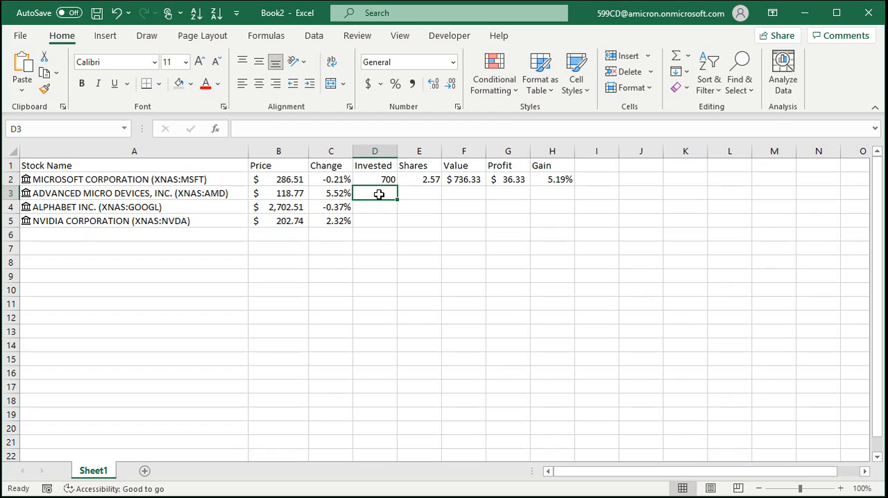
pyautogui.moveTo(425, 261)
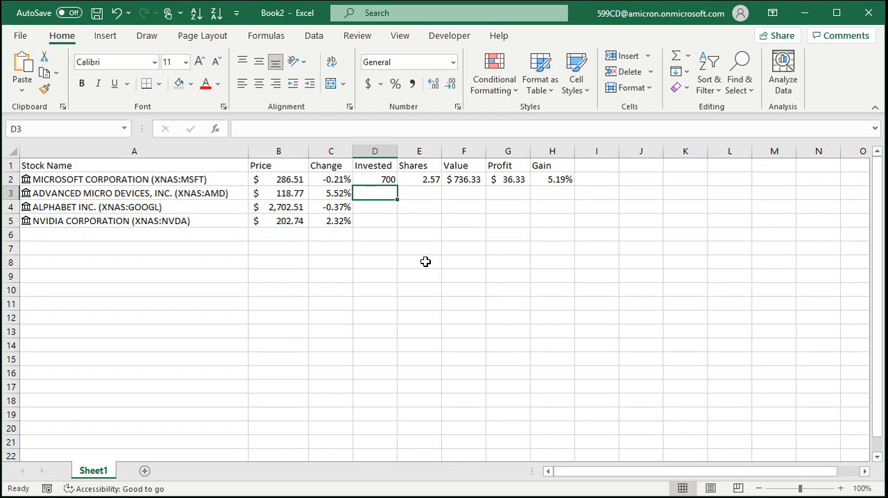
# Enter 500/4.8, 400/0.153 and 100 invested for the other stocks and fill the formulas to row 5.
pyautogui.write('500')
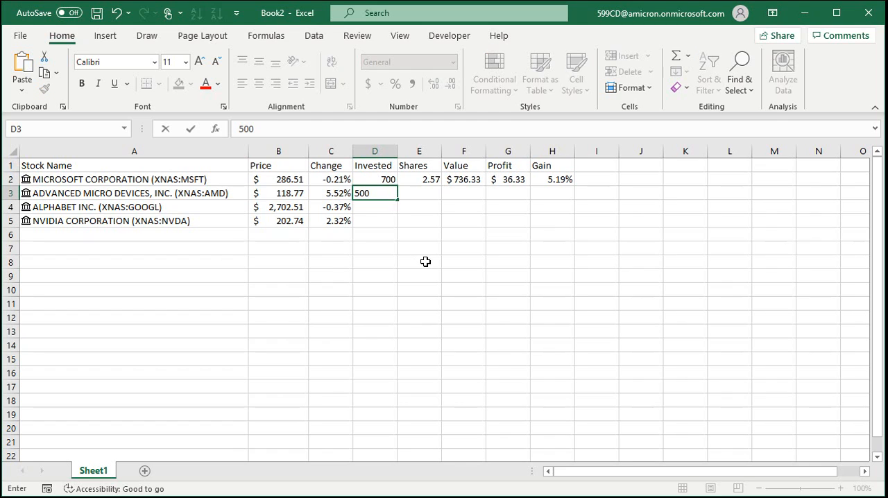
pyautogui.press('tab')
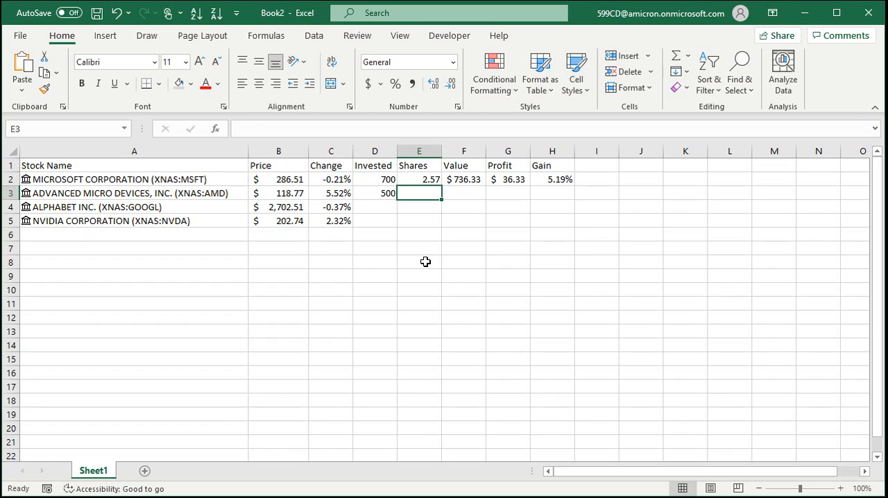
pyautogui.write('4.899')
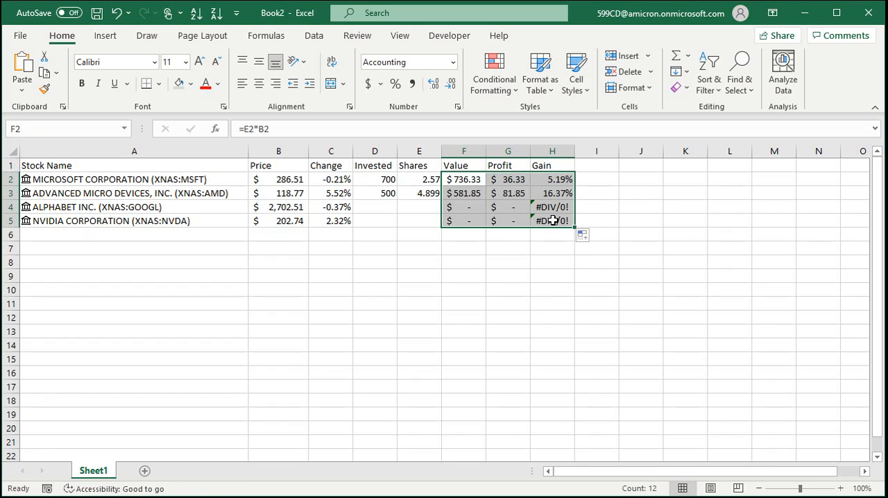
pyautogui.moveTo(552, 193)
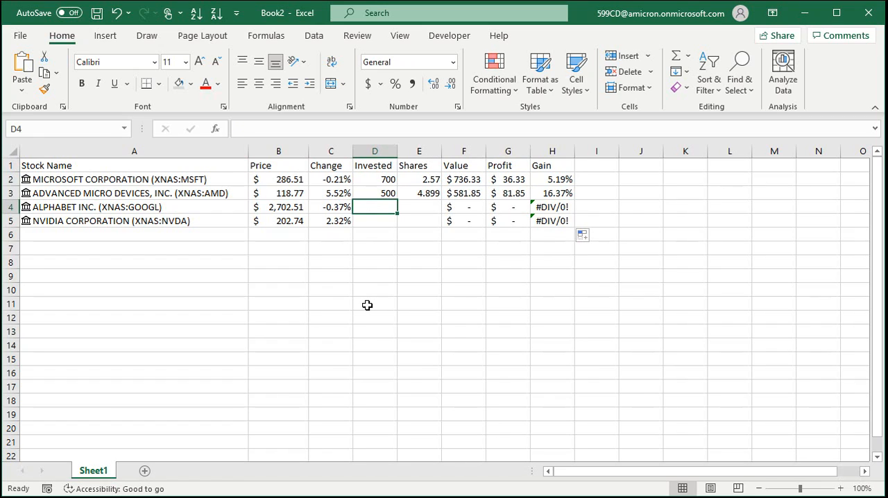
pyautogui.write('400')
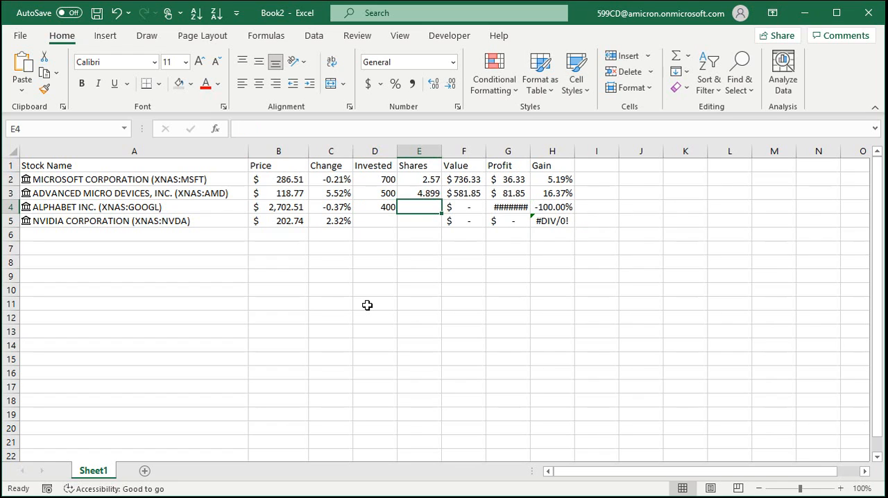
pyautogui.write('0.153')
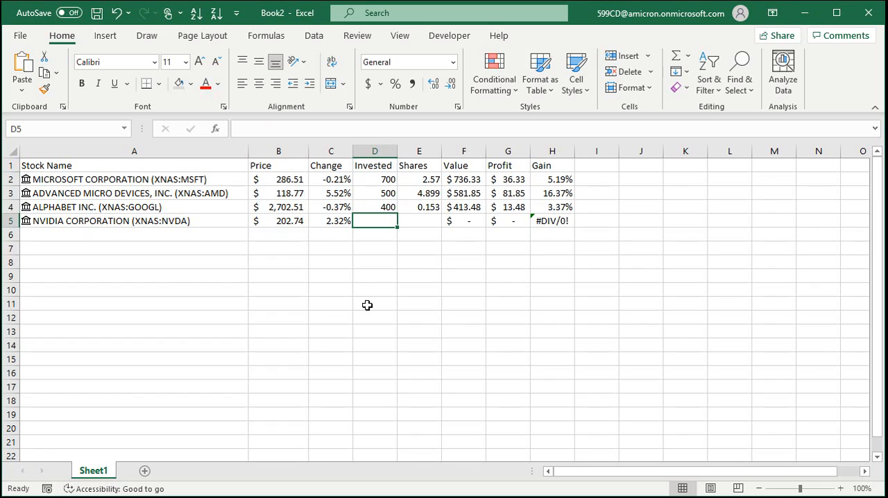
pyautogui.write('100')
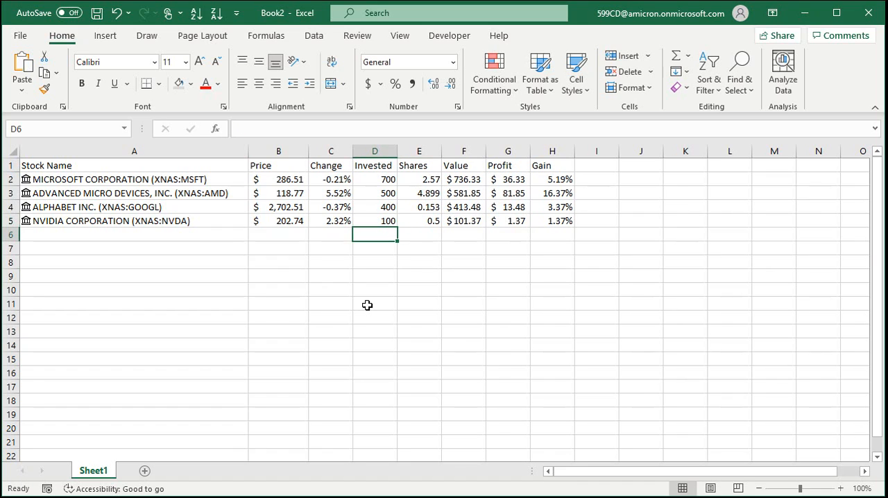
pyautogui.click(374, 303)
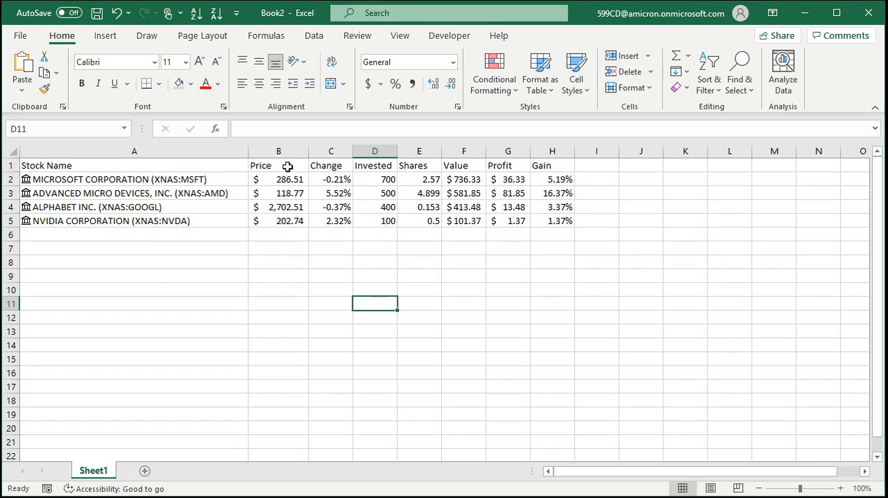
# Left-align columns B:H and format prices as no-decimal currency, copied to Invested, Value and Profit.
pyautogui.moveTo(277, 150); pyautogui.dragTo(552, 150)
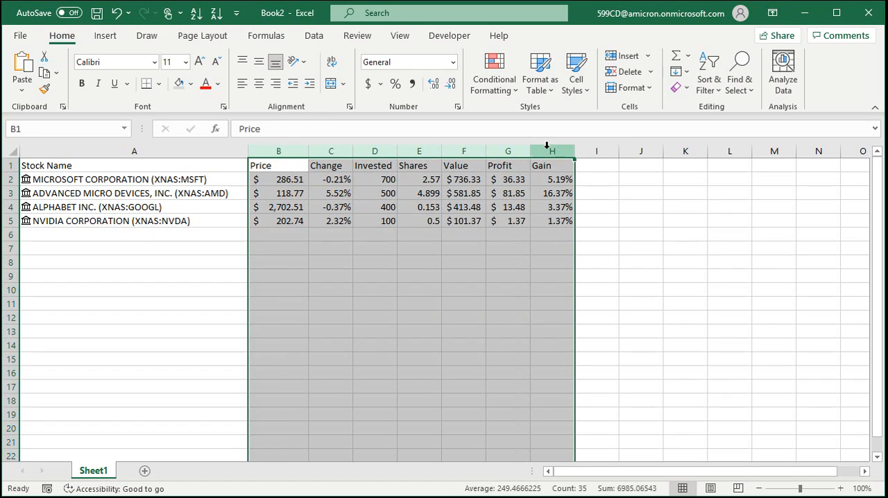
pyautogui.click(277, 302)
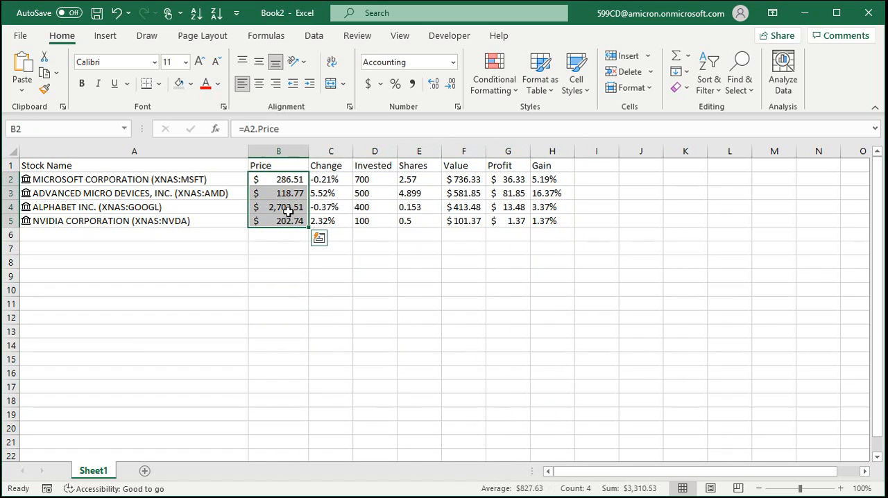
pyautogui.click(444, 61)
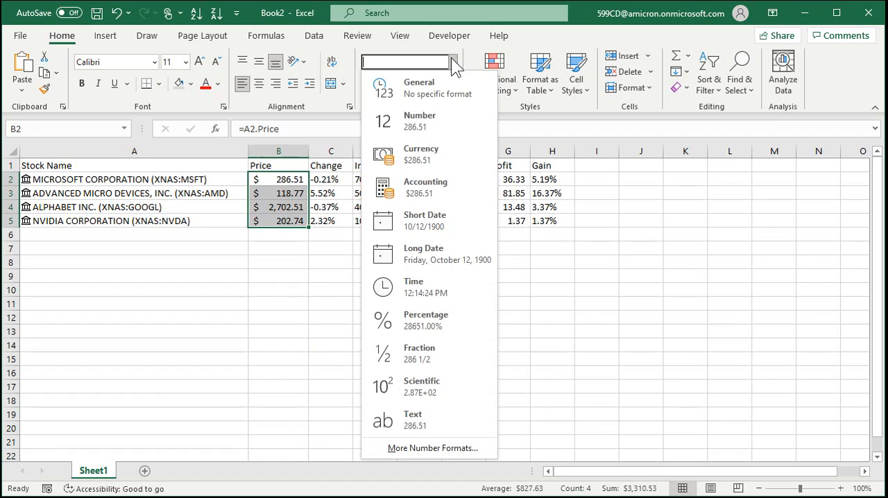
pyautogui.click(422, 154)
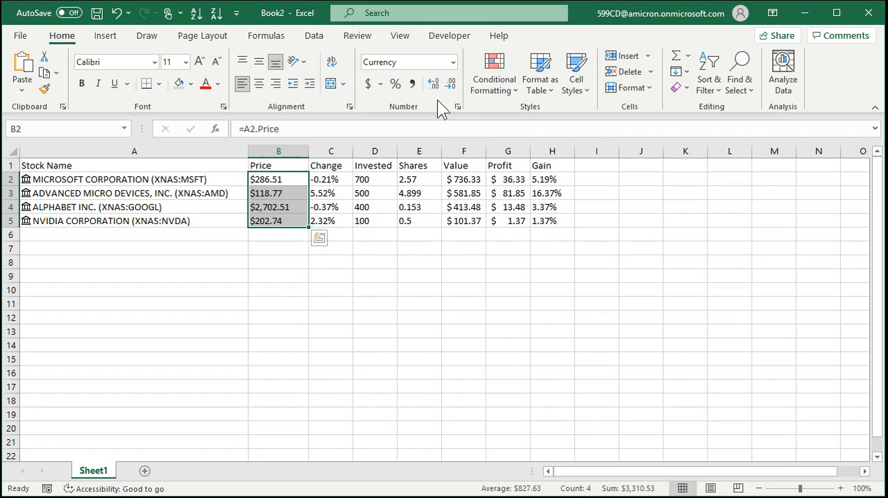
pyautogui.click(450, 84)
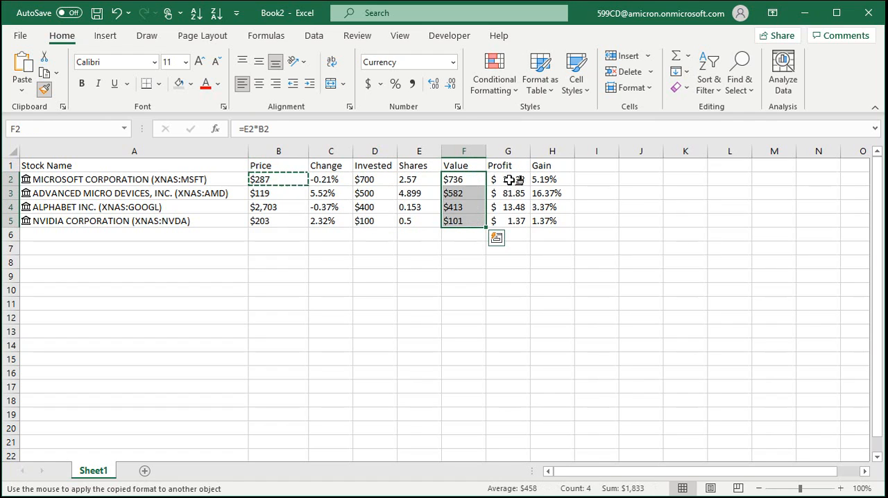
pyautogui.click(508, 179)
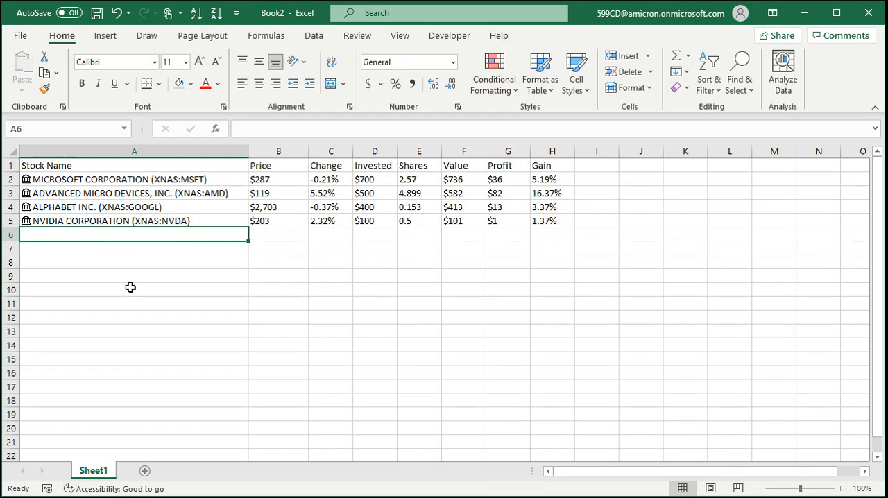
# Add SPCE as a Stocks data type row and fill its price and change down from row 5.
pyautogui.write('spce')
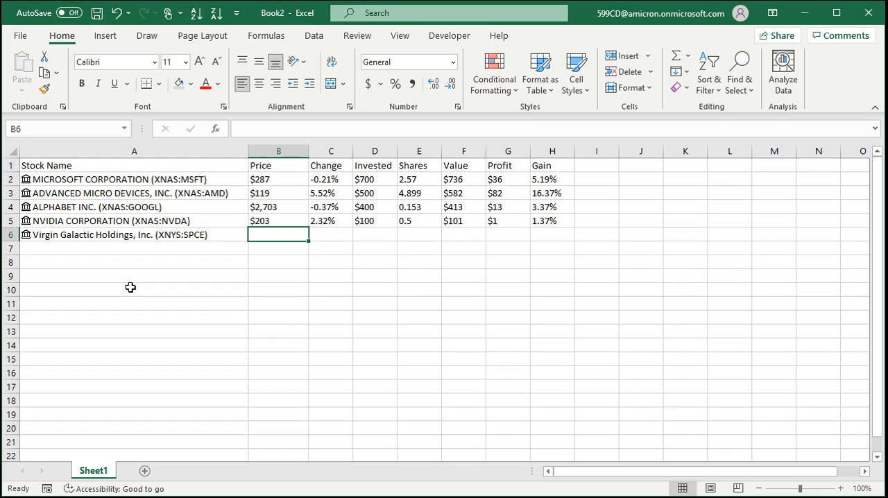
pyautogui.write('100')
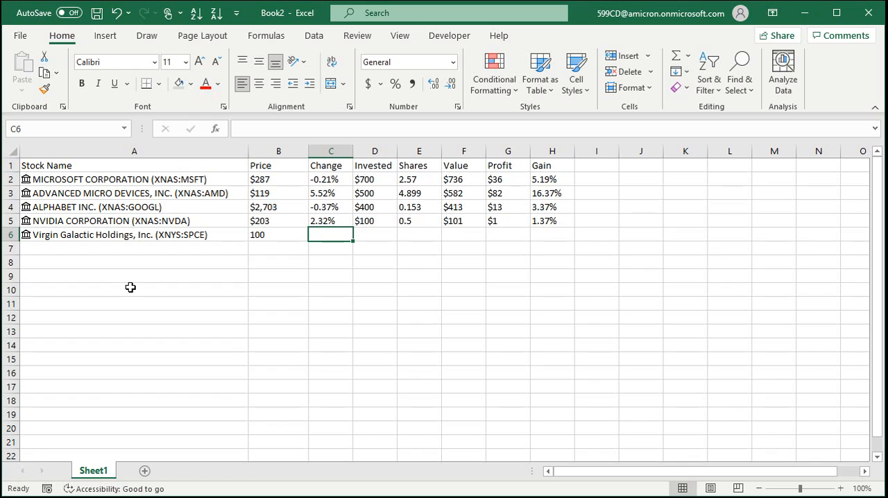
pyautogui.click(277, 235)
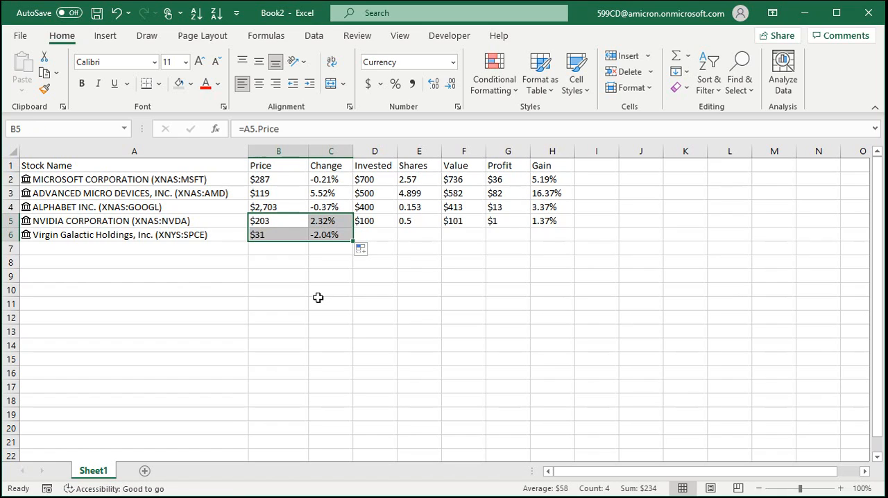
pyautogui.click(278, 233)
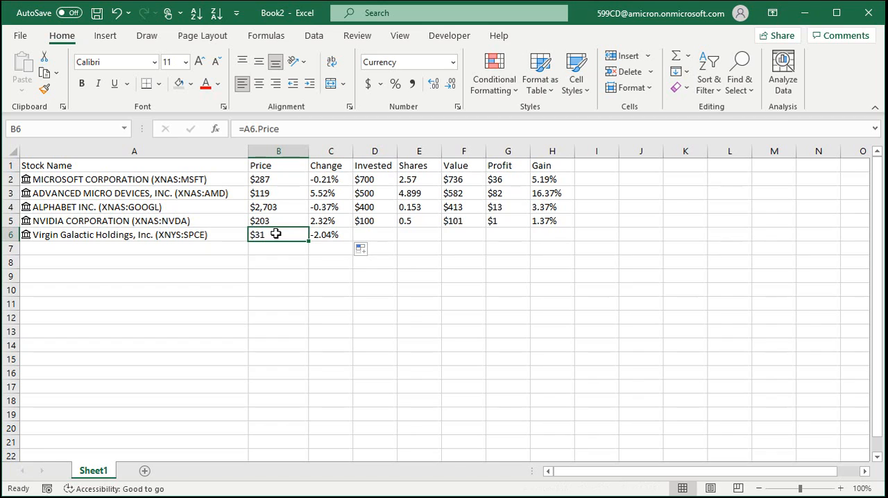
pyautogui.click(313, 36)
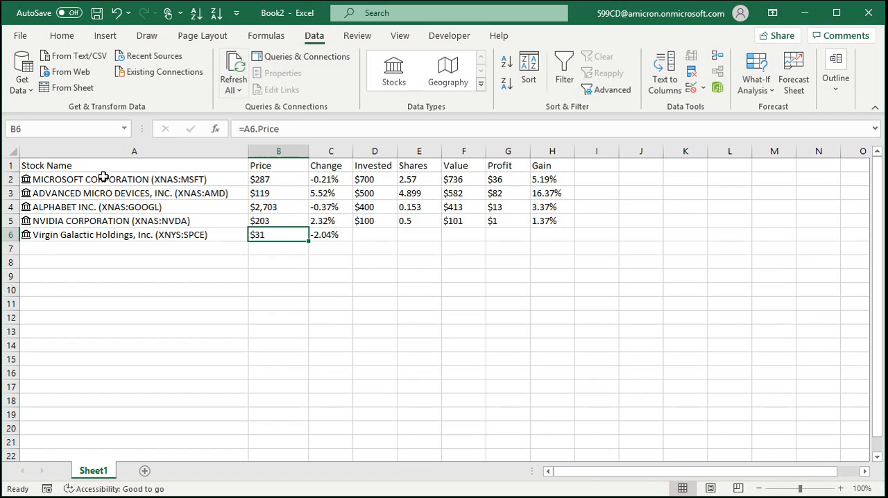
pyautogui.moveTo(233, 67)
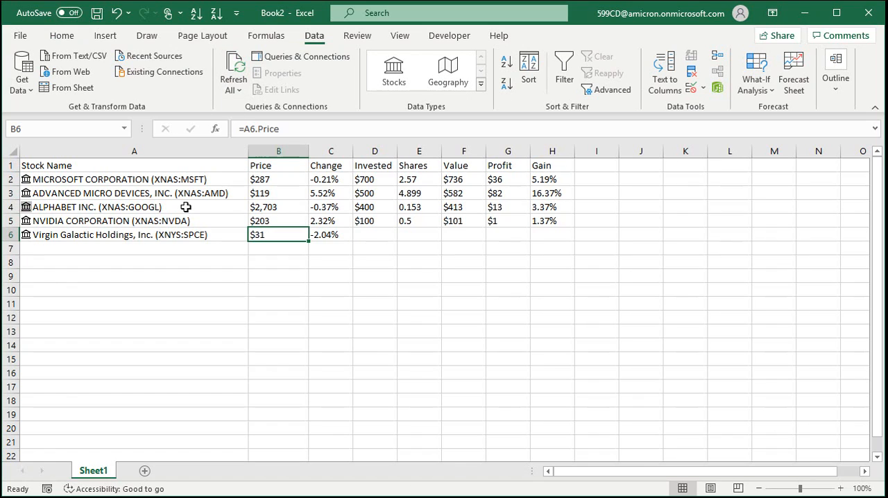
pyautogui.moveTo(40, 178)
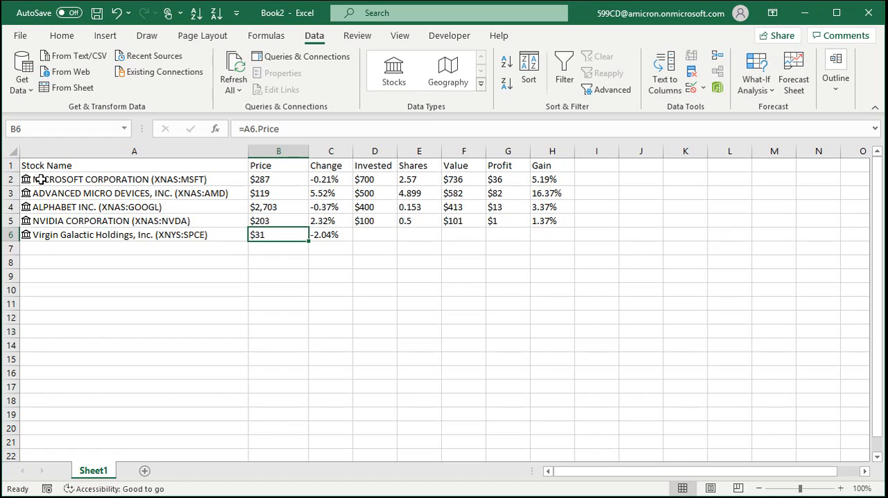
pyautogui.moveTo(261, 258)
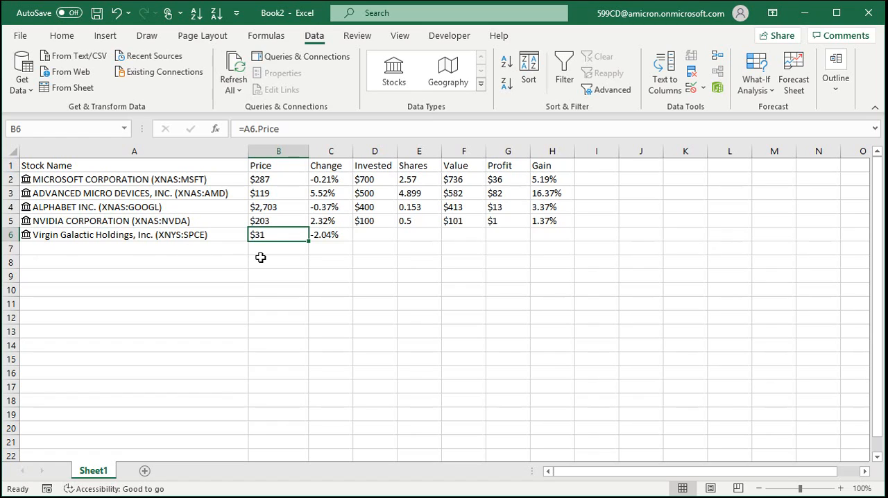
pyautogui.moveTo(264, 243)
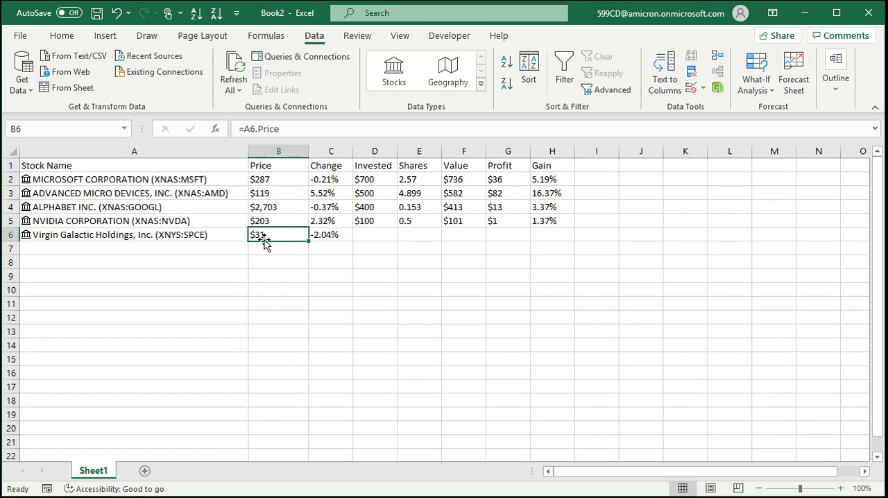
pyautogui.click(374, 235)
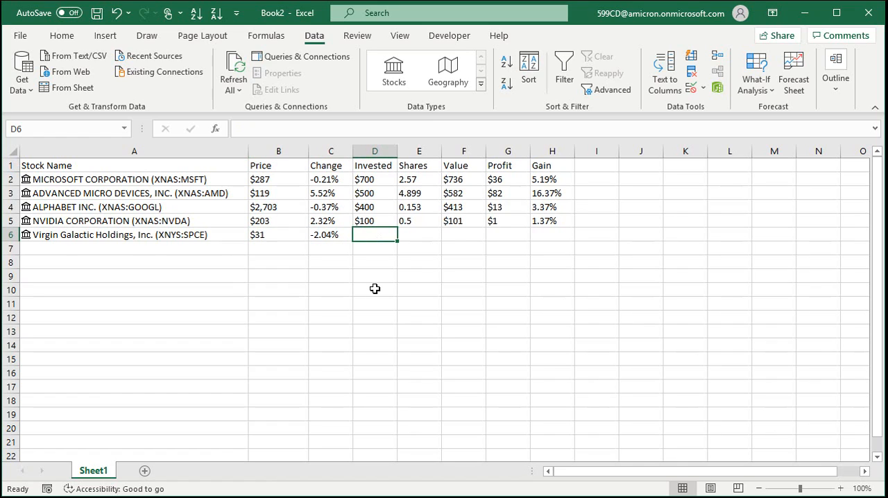
# Enter 100 invested and 1.89 shares for Virgin Galactic and extend the Value/Profit/Gain formulas to row 6.
pyautogui.write('100')
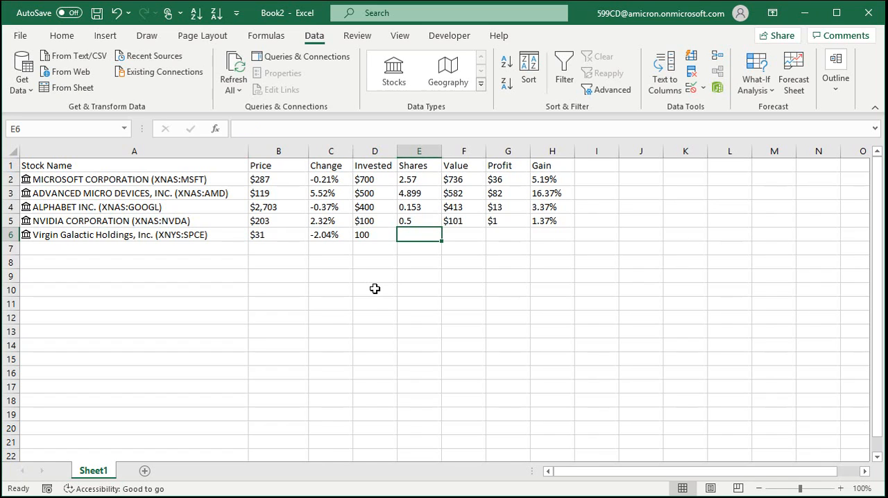
pyautogui.write('1.89')
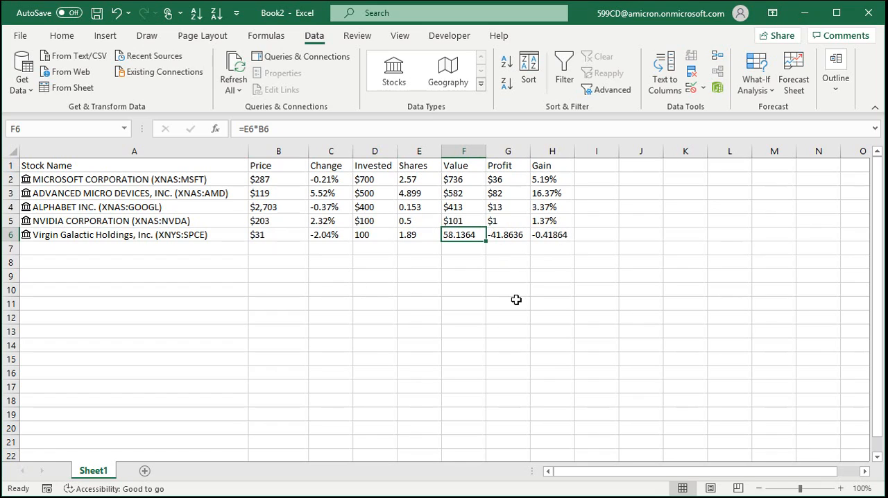
pyautogui.click(508, 302)
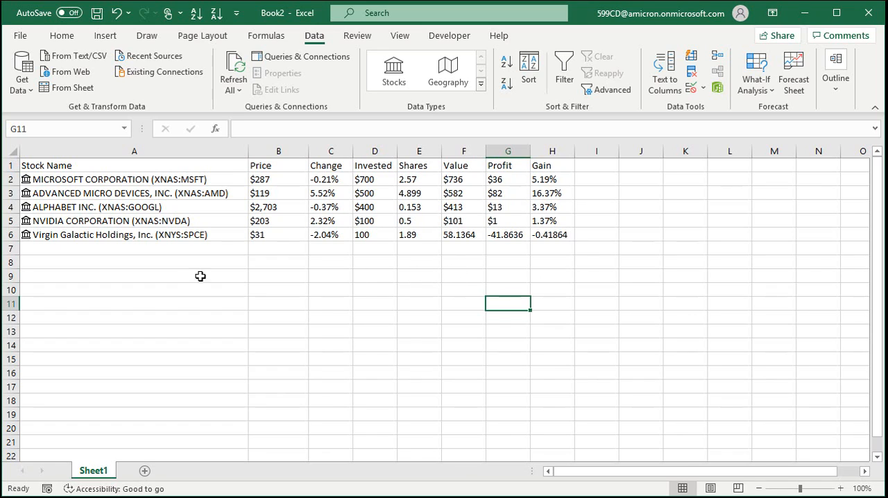
pyautogui.click(133, 262)
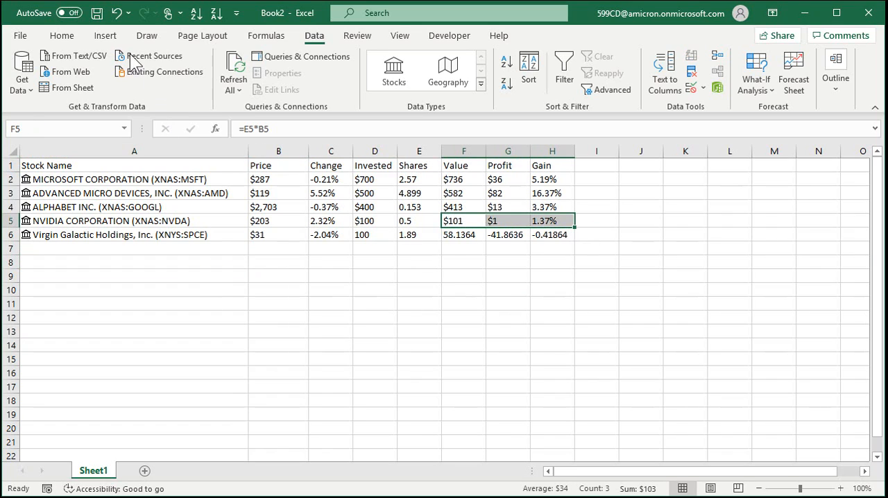
pyautogui.click(61, 36)
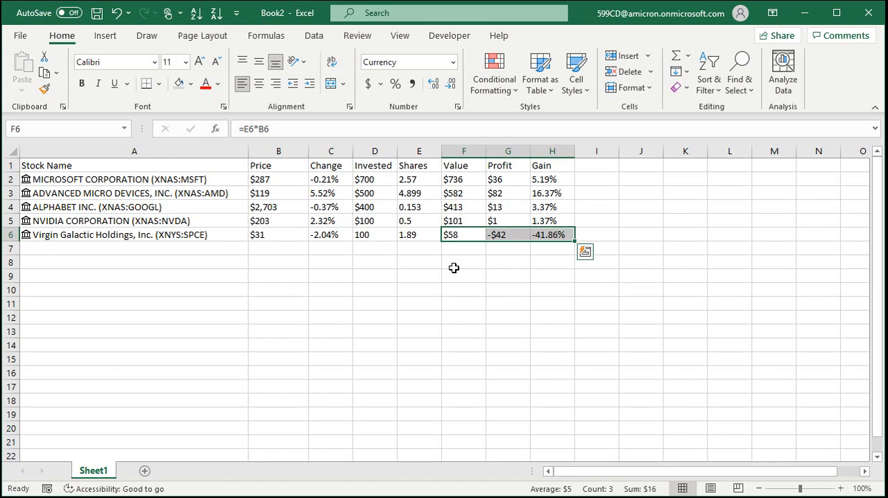
pyautogui.moveTo(479, 258)
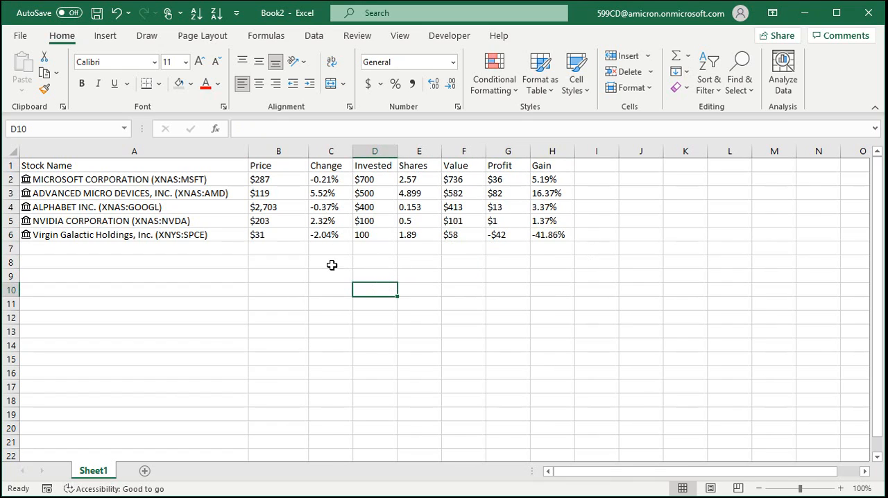
pyautogui.moveTo(325, 294)
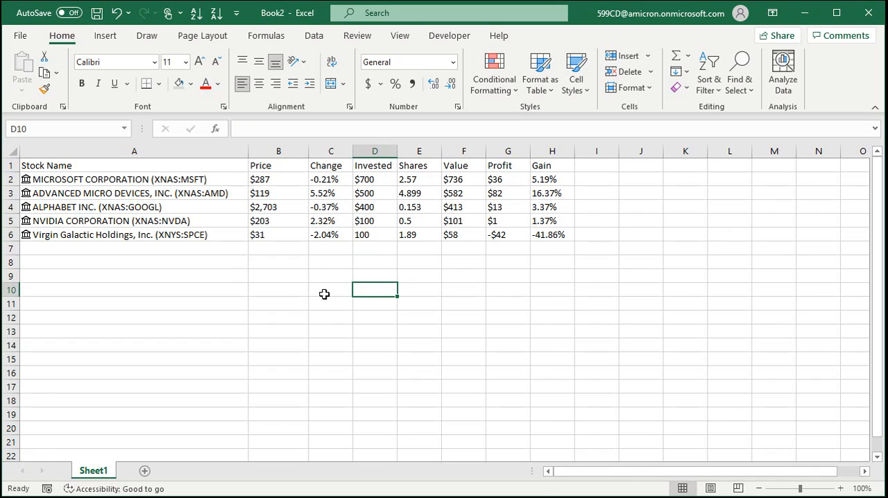
# Select an empty cell below the table after formatting row 6 as currency and percentage.
pyautogui.click(133, 276)
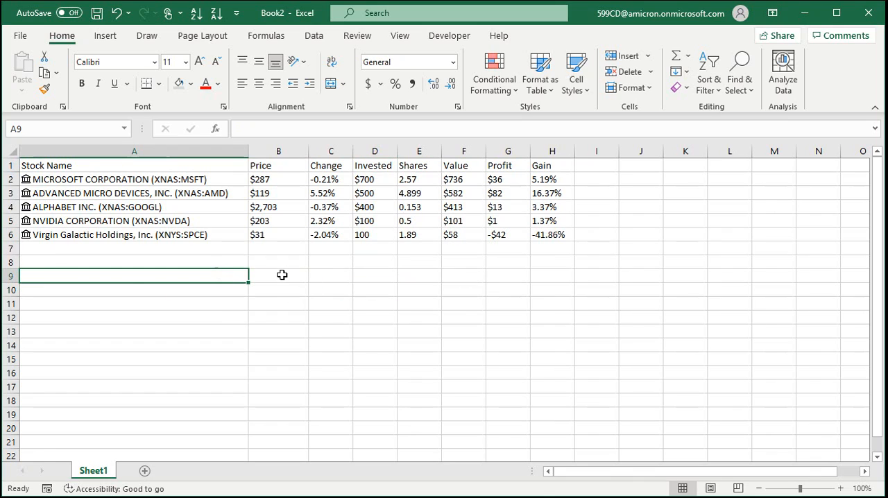
# Label Invested and Value in the totals block with =SUM totals of the Invested and Value columns.
pyautogui.click(278, 276)
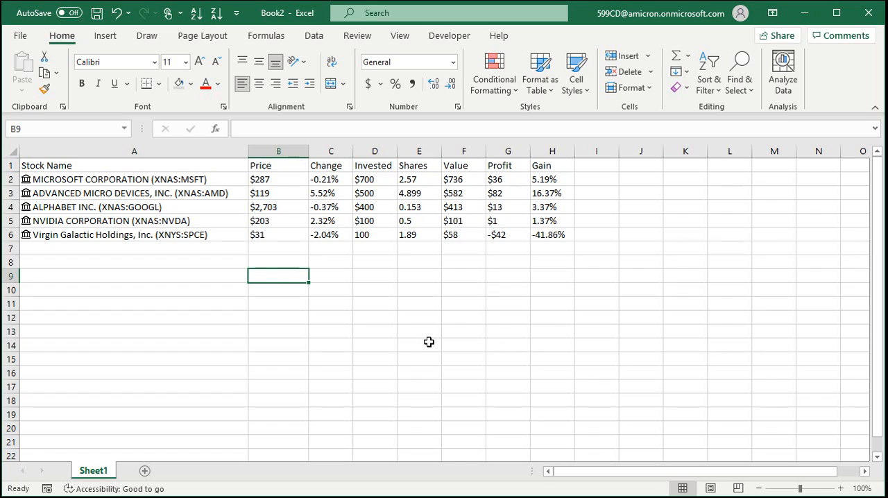
pyautogui.write('Invested')
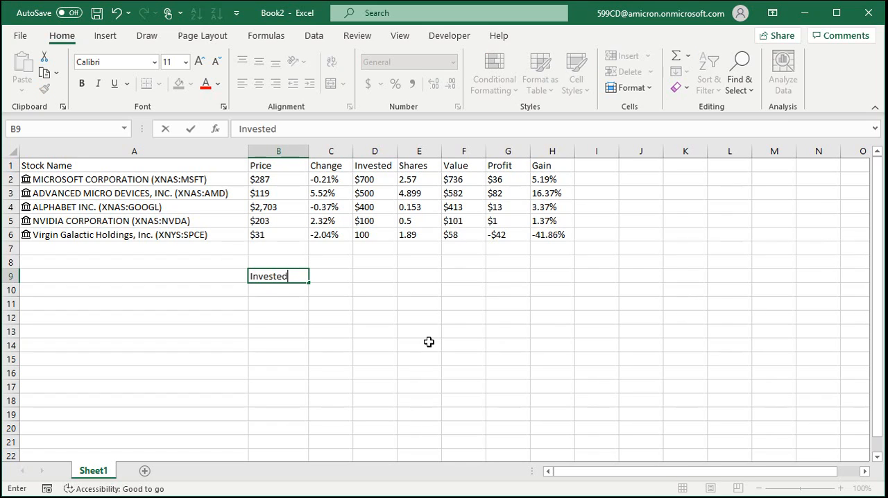
pyautogui.write('=SU')
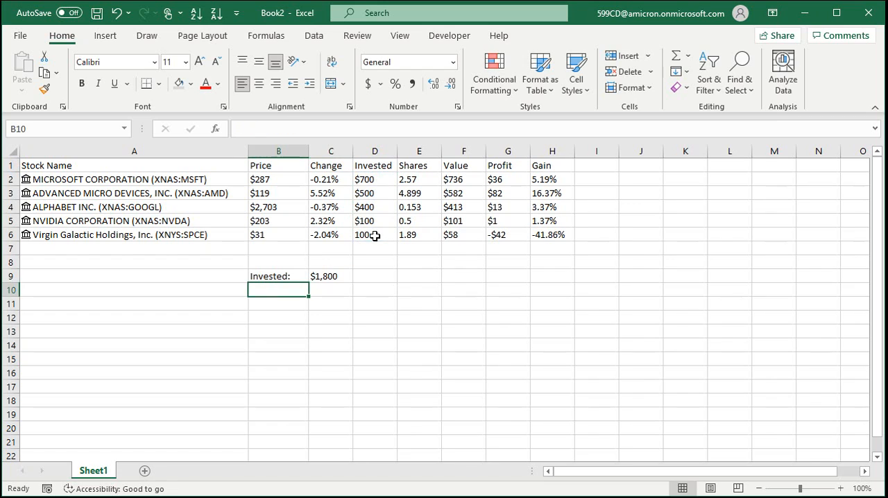
pyautogui.write('Value:')
pyautogui.click(330, 289)
pyautogui.write('=s')
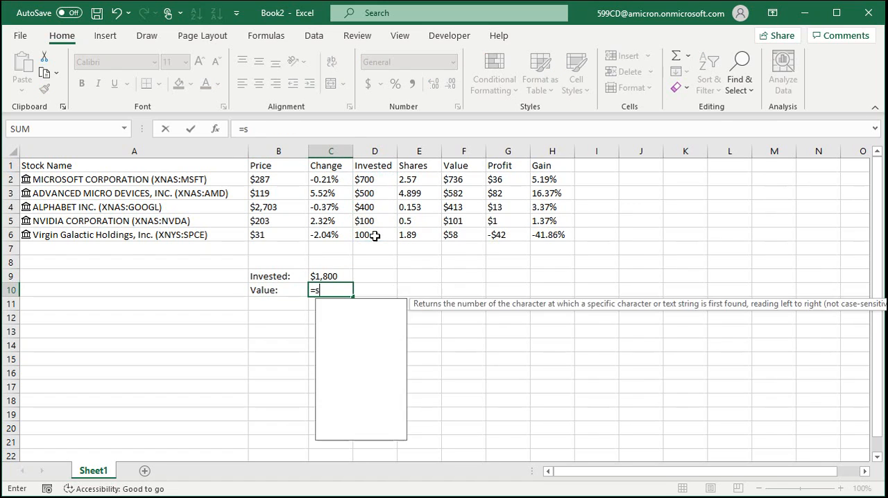
pyautogui.click(464, 179)
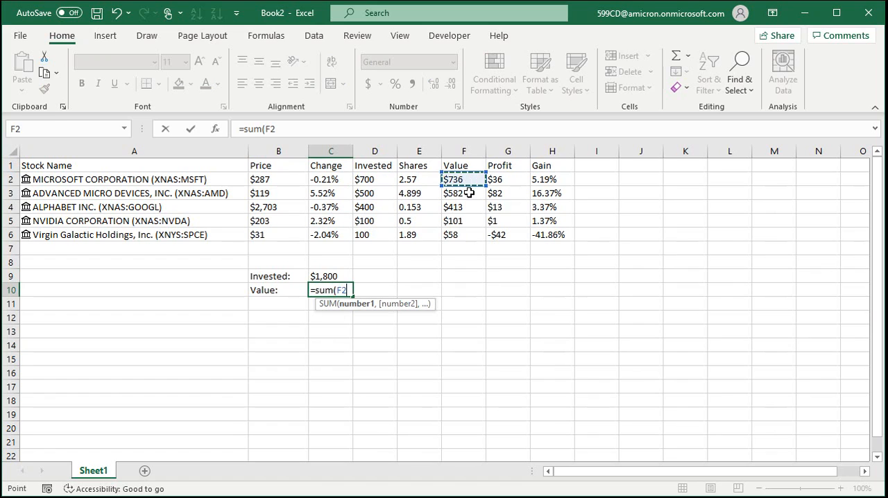
pyautogui.press('Enter')
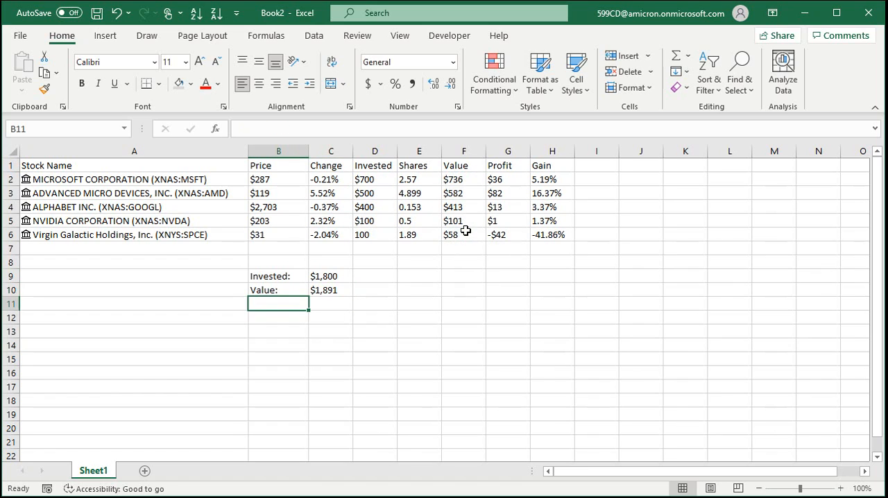
# Add Profit =C10-C9 and Gain =C11/C9, formatting the total gain as a percentage.
pyautogui.write('Pt')
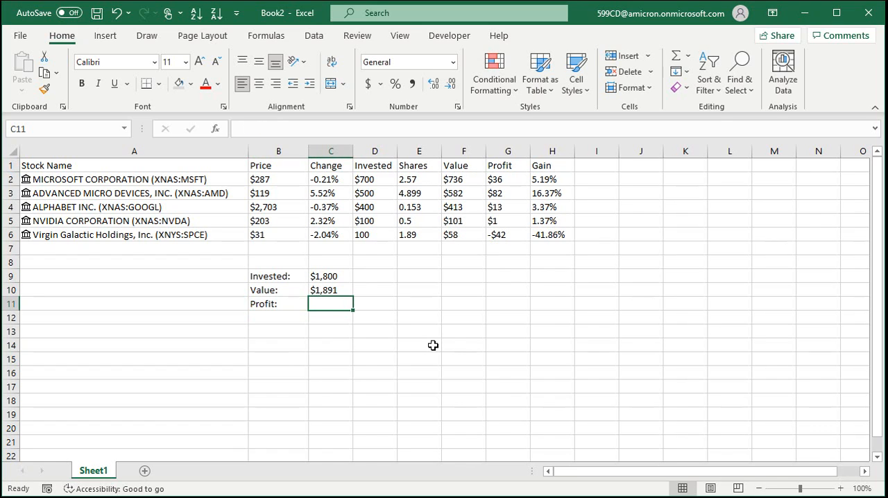
pyautogui.moveTo(463, 323)
pyautogui.write('$91')
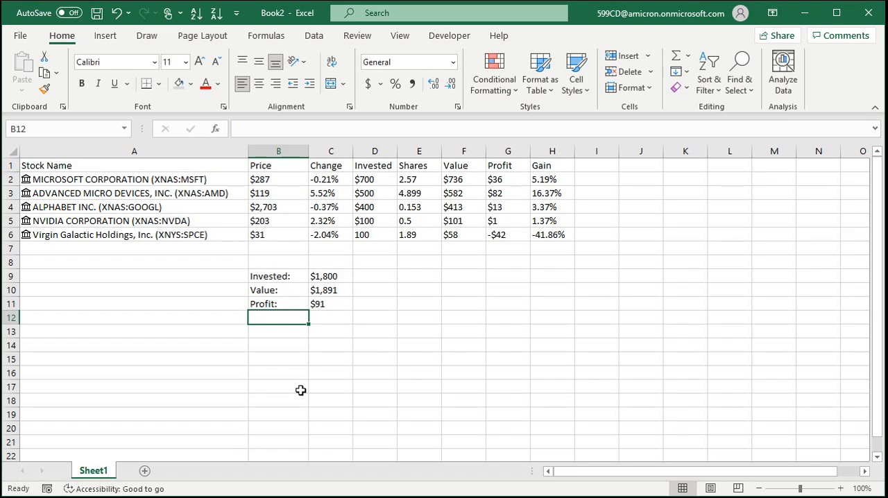
pyautogui.write('Gain:')
pyautogui.click(330, 317)
pyautogui.write('=C11')
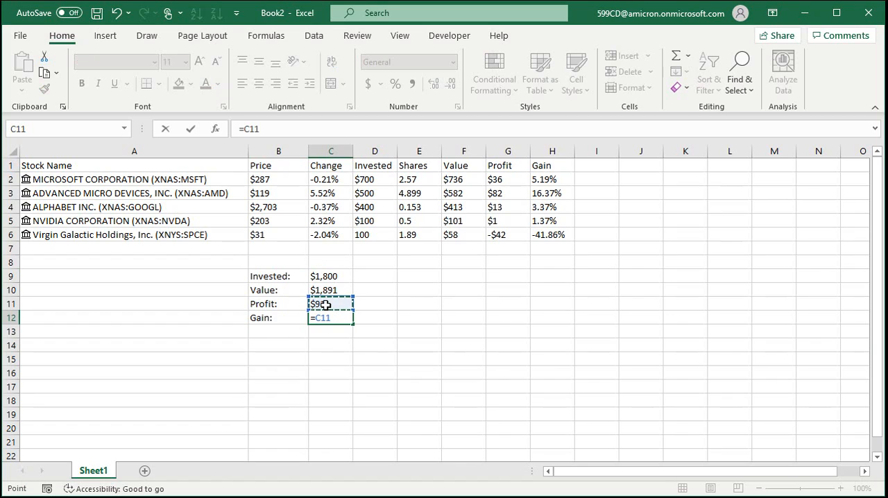
pyautogui.click(330, 276)
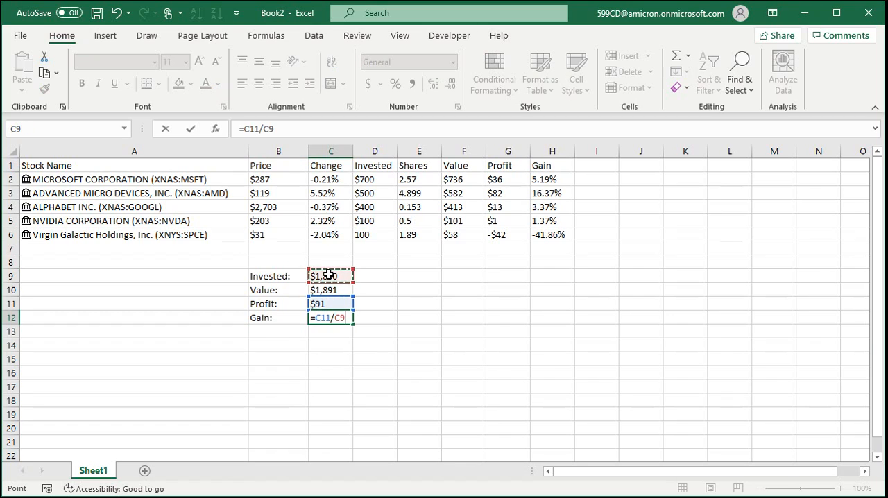
pyautogui.press('Enter')
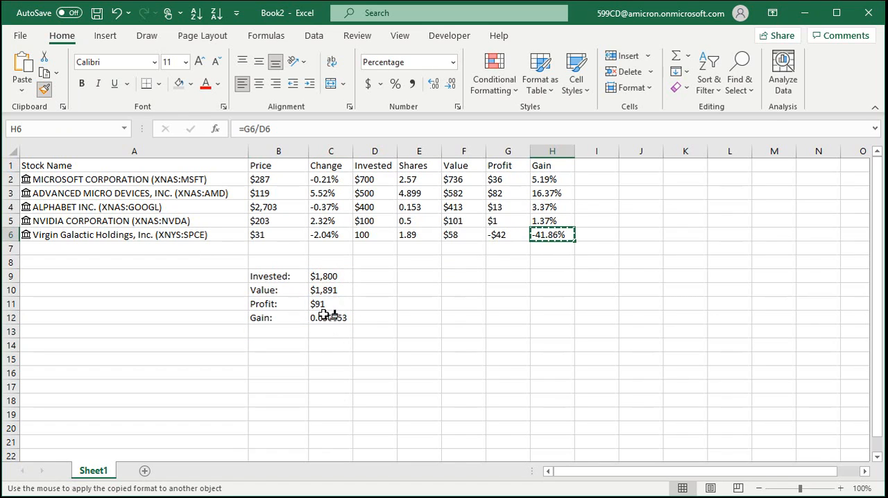
pyautogui.click(330, 372)
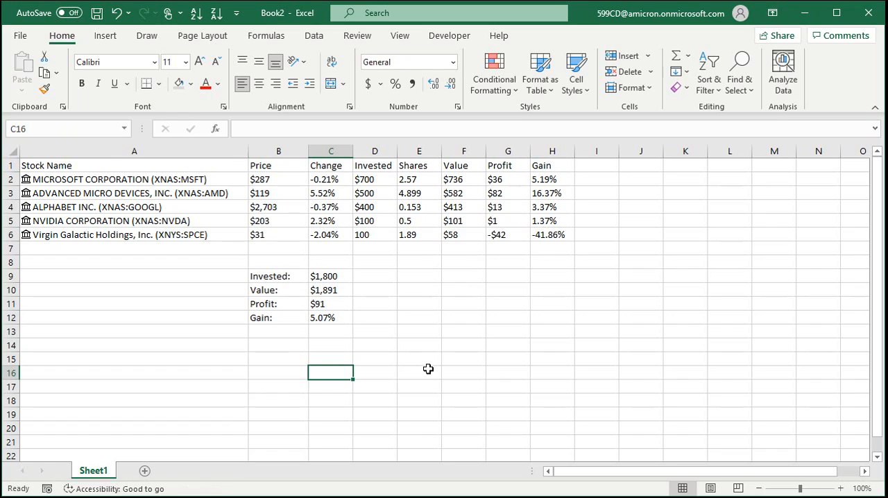
pyautogui.moveTo(469, 307)
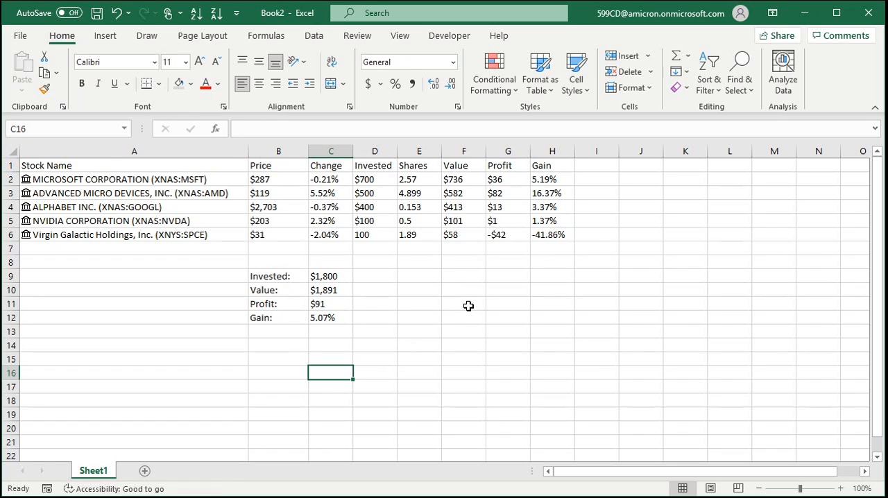
pyautogui.moveTo(416, 334)
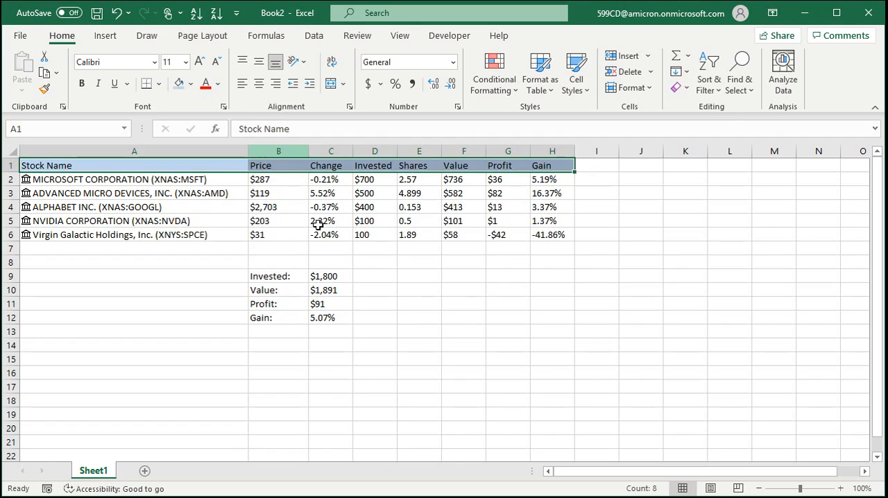
# Fill the header row A1:H1 and totals block B9:C12 with light blue.
pyautogui.click(508, 358)
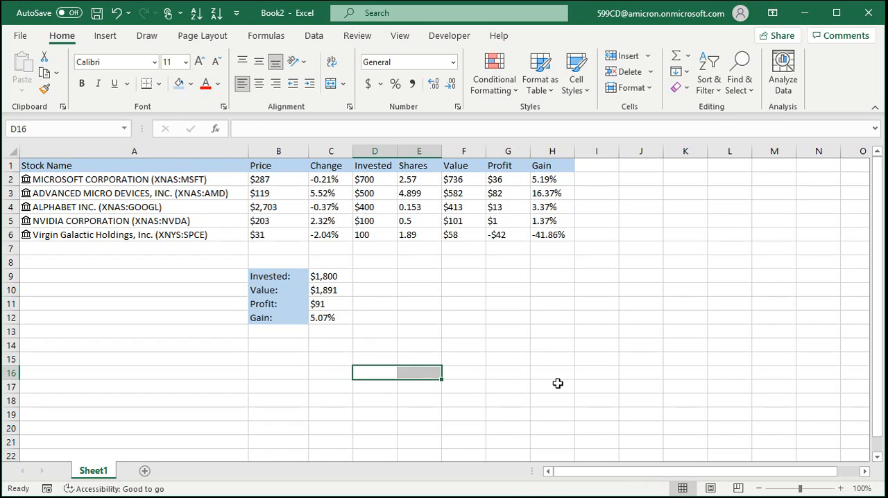
pyautogui.moveTo(524, 361)
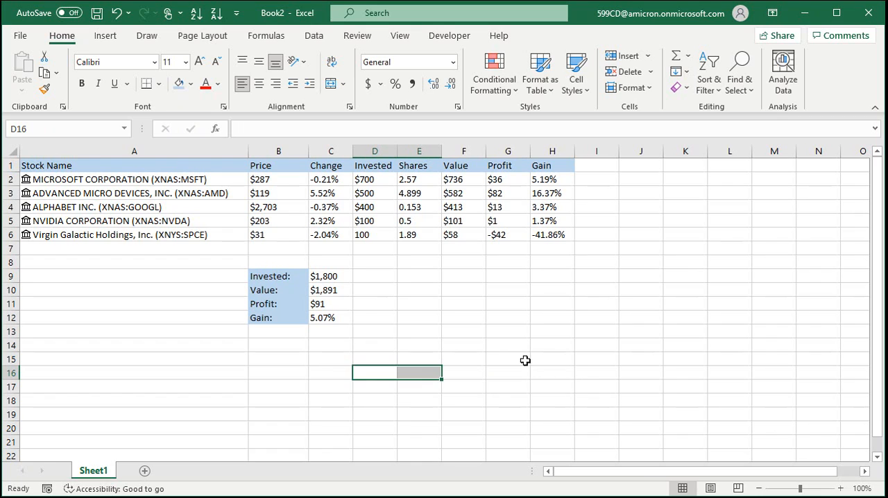
pyautogui.click(313, 36)
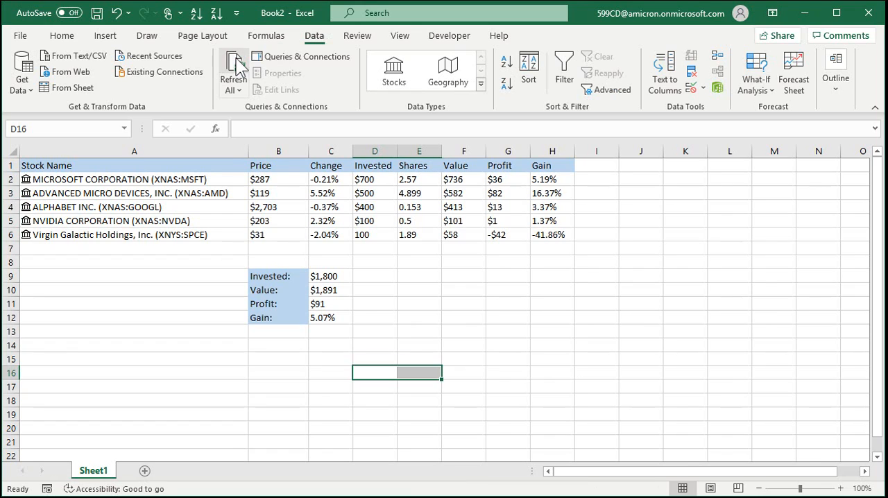
# Refresh All linked stock data from the Data ribbon.
pyautogui.click(463, 276)
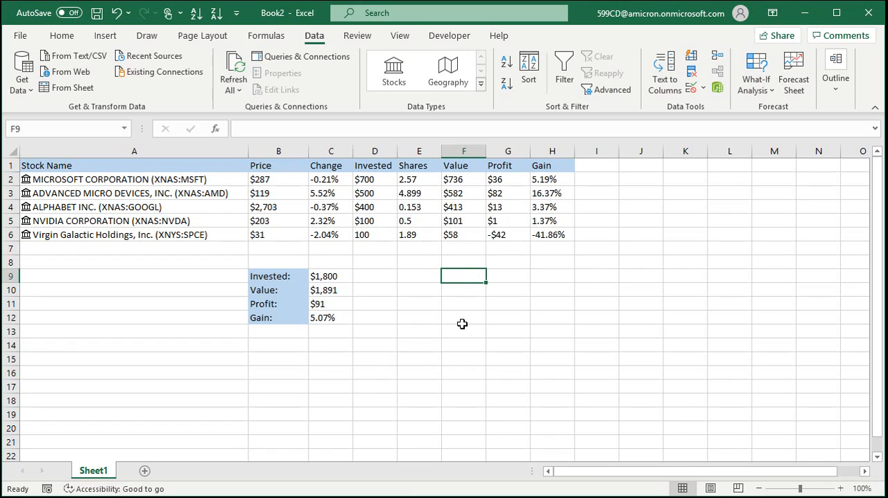
pyautogui.moveTo(482, 312)
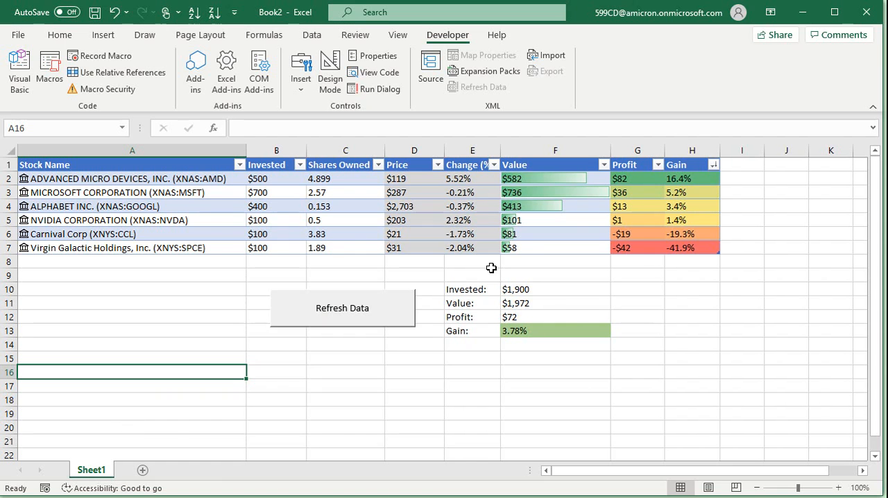
pyautogui.moveTo(374, 318)
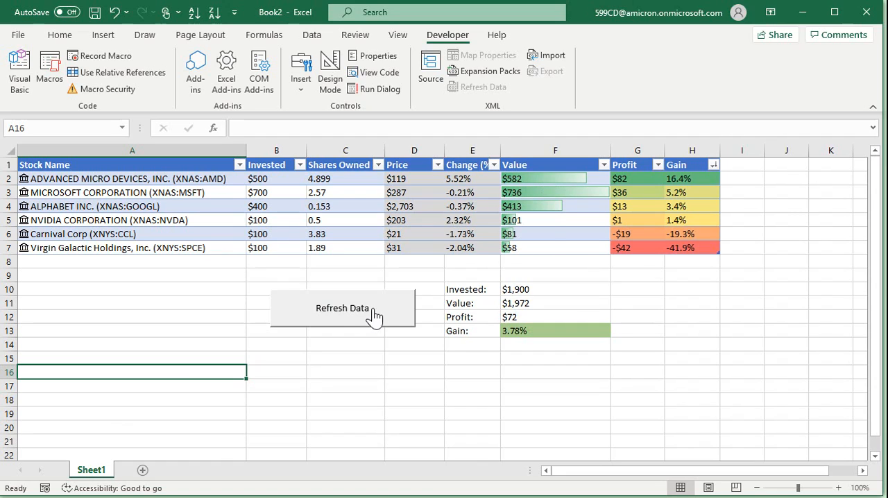